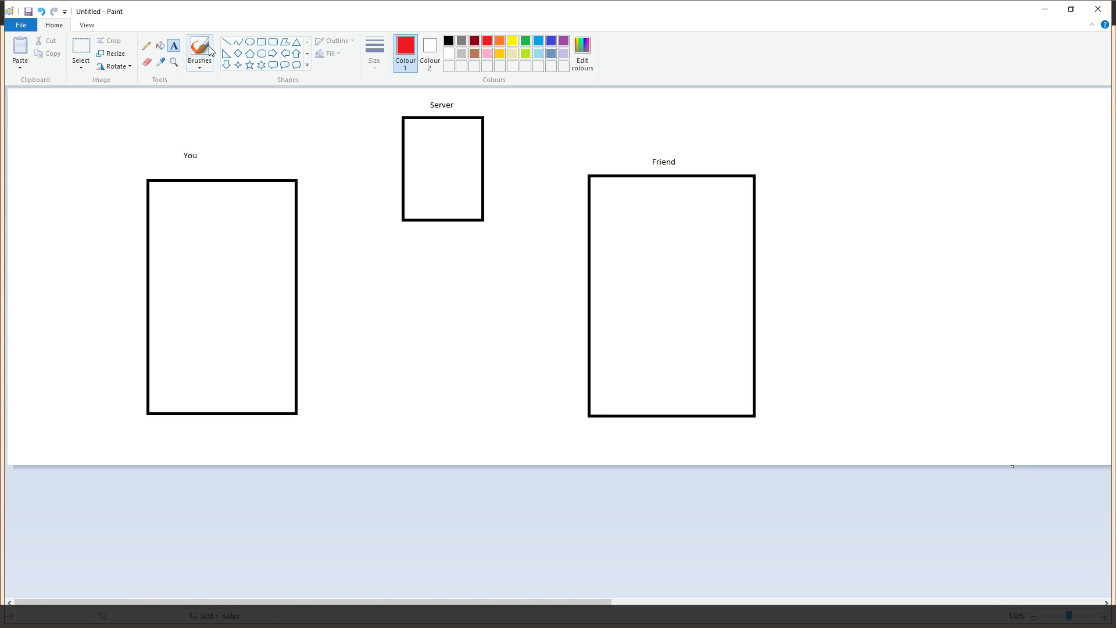
mouse_move(227, 42)
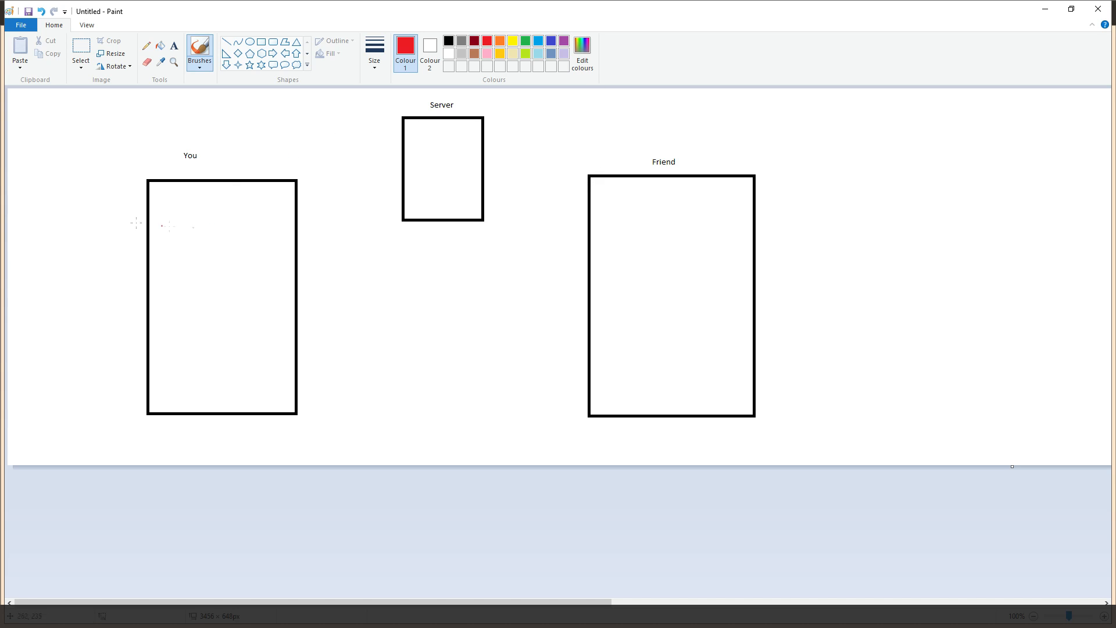
mouse_move(438, 135)
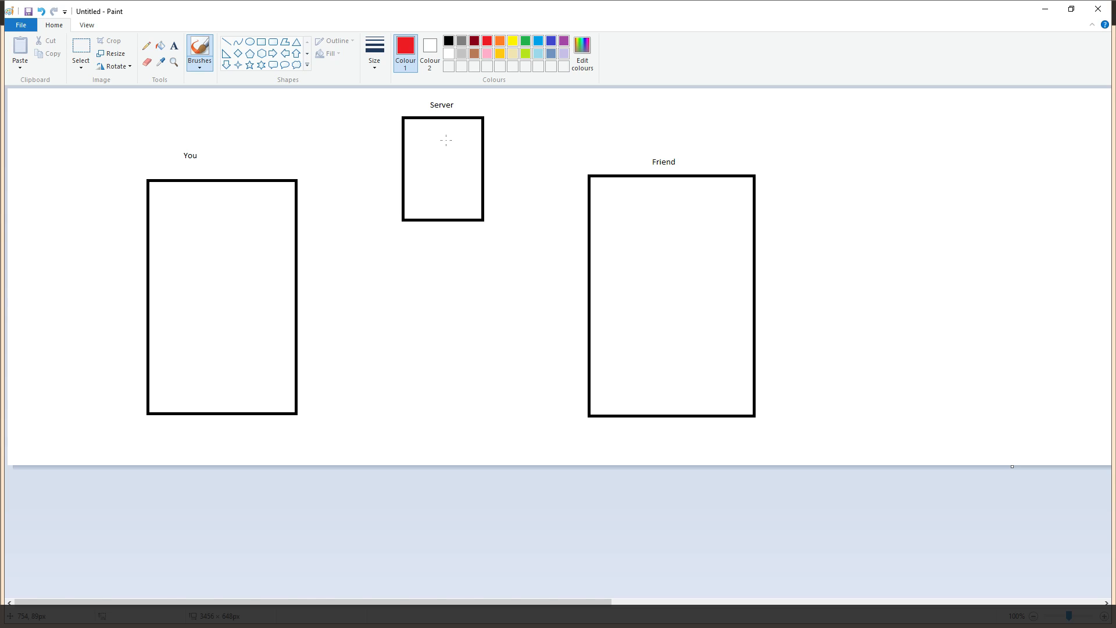
mouse_move(205, 233)
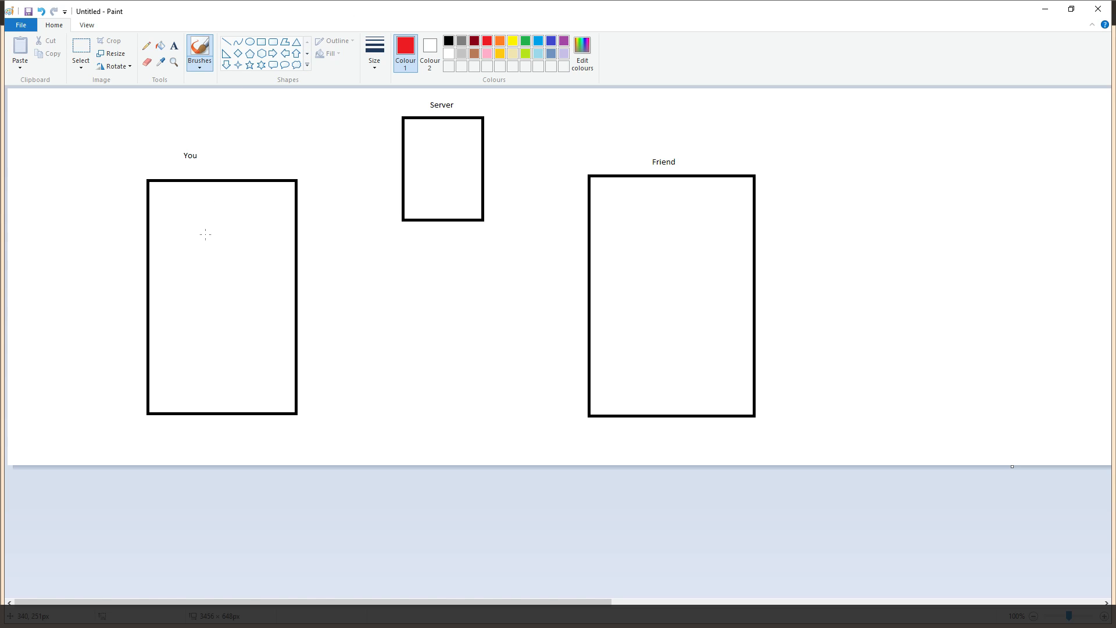
mouse_move(181, 103)
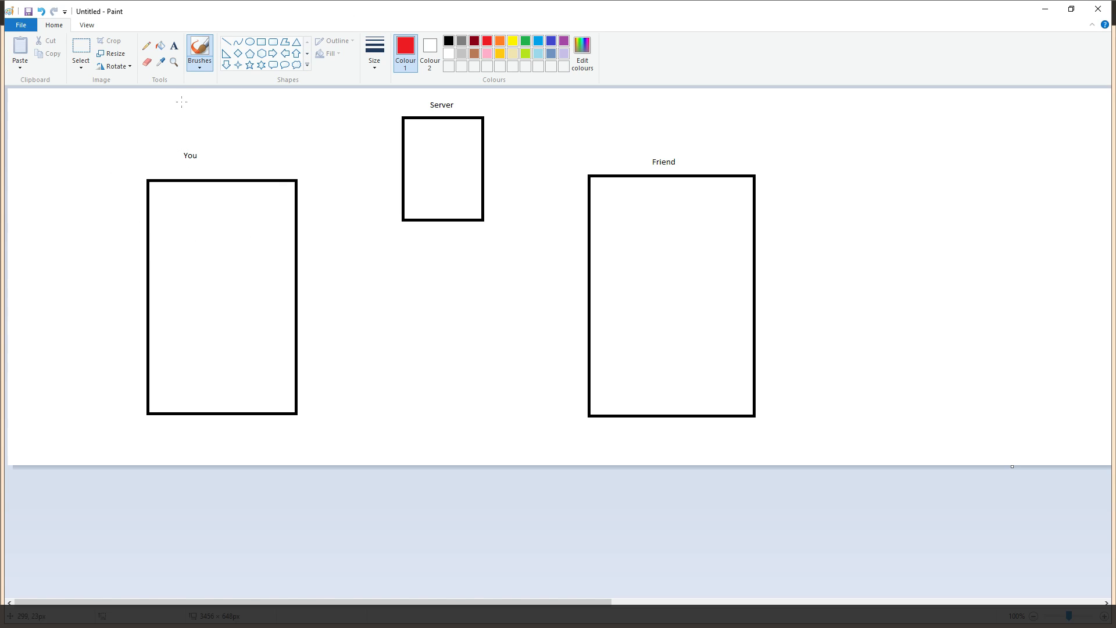
mouse_move(561, 225)
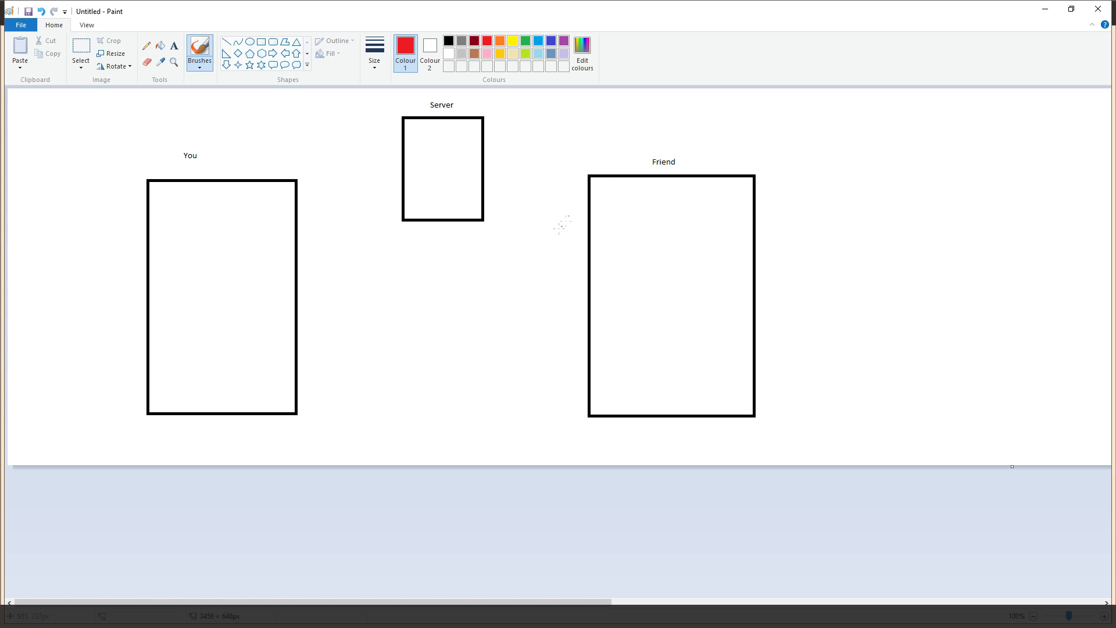
mouse_move(523, 14)
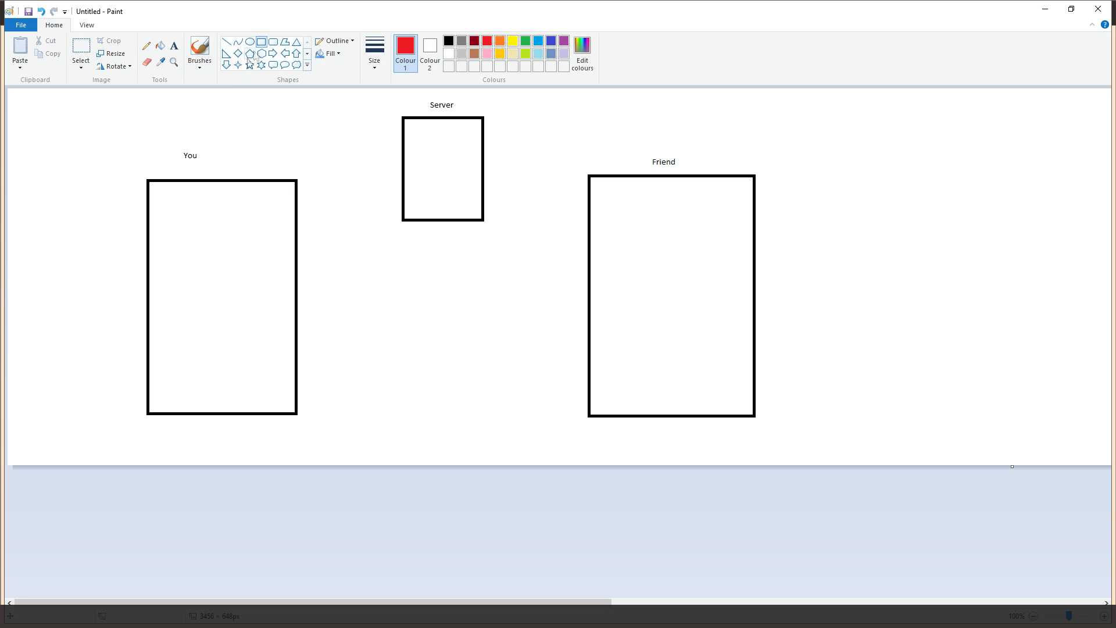
Step: Draw a small red file box inside the You box and another inside the Friend box
drag(168, 195, 203, 233)
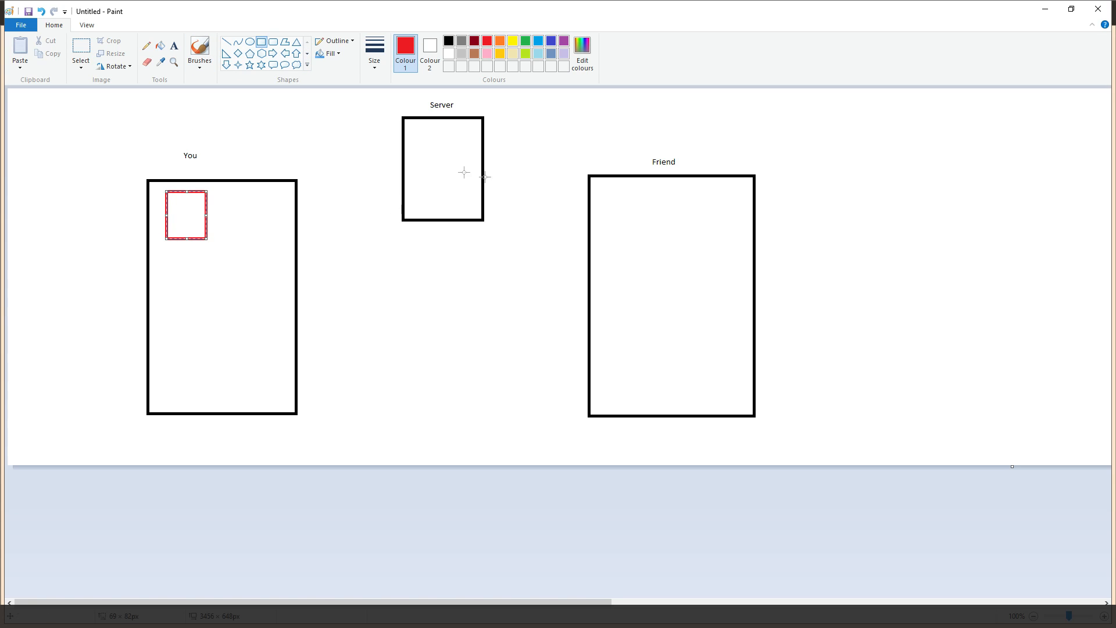
drag(608, 192, 662, 251)
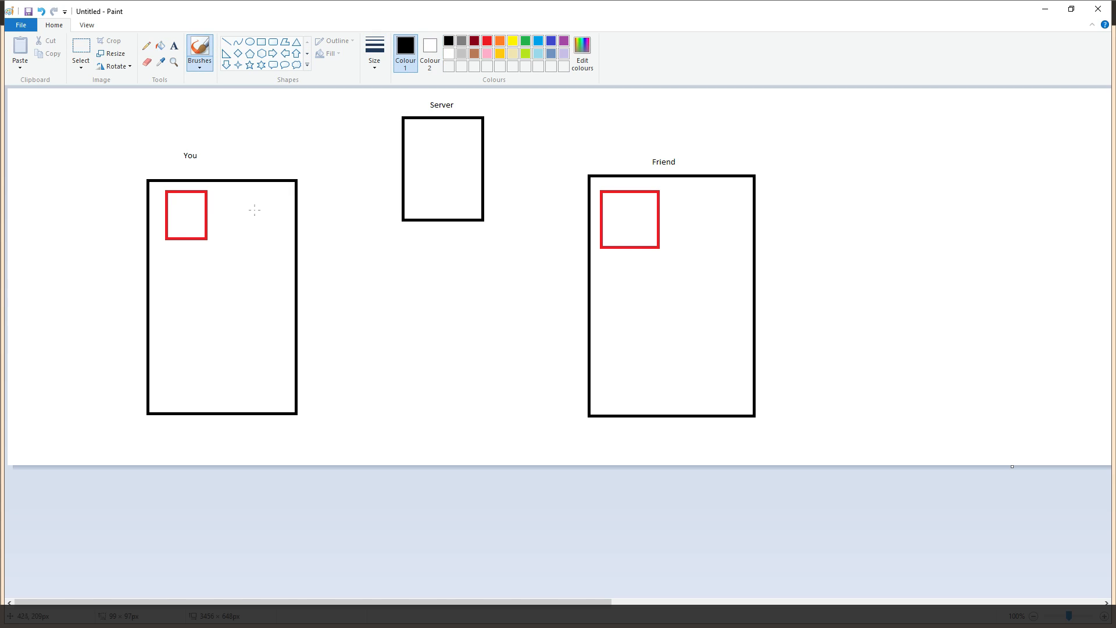
Step: Connect You to Server and Server to Friend with black brush lines, starting a stroke over Friend's file
drag(299, 179, 403, 138)
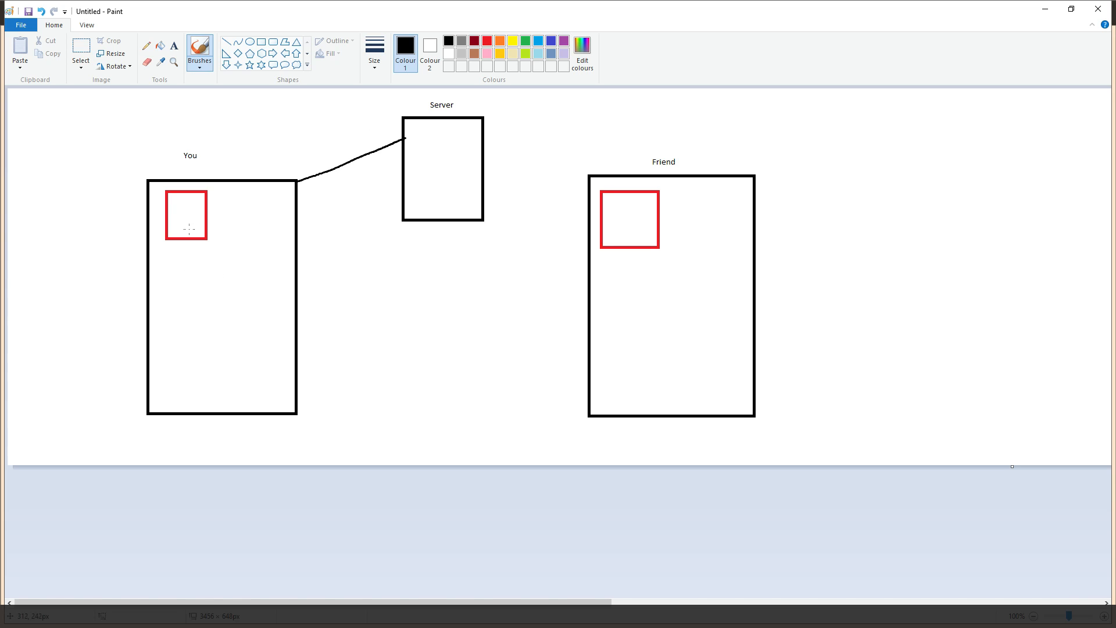
drag(159, 188, 230, 246)
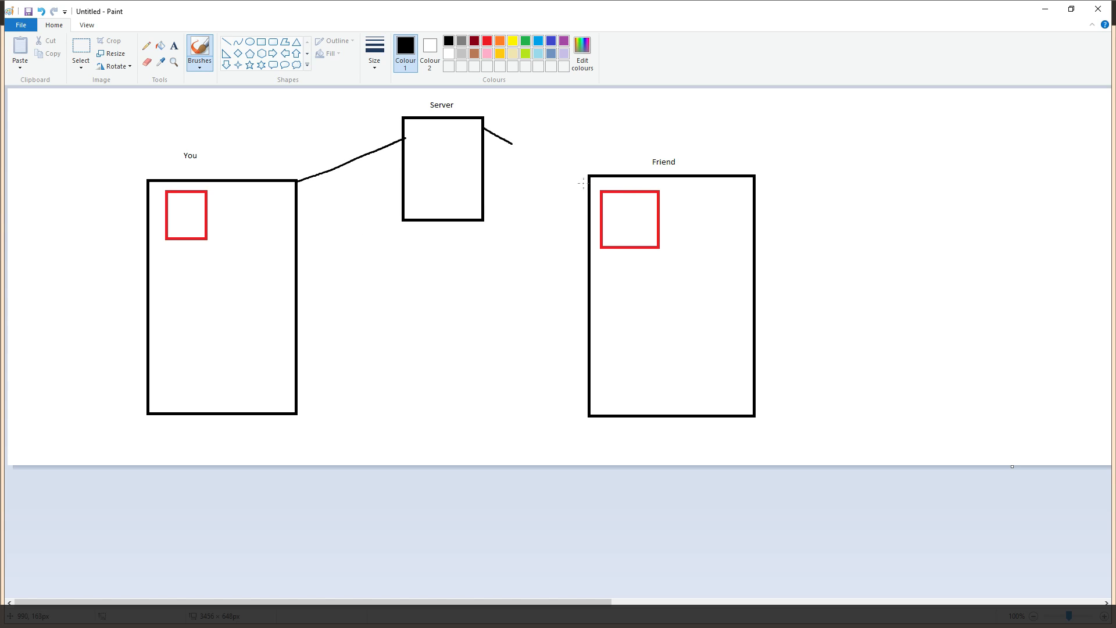
drag(483, 133, 583, 184)
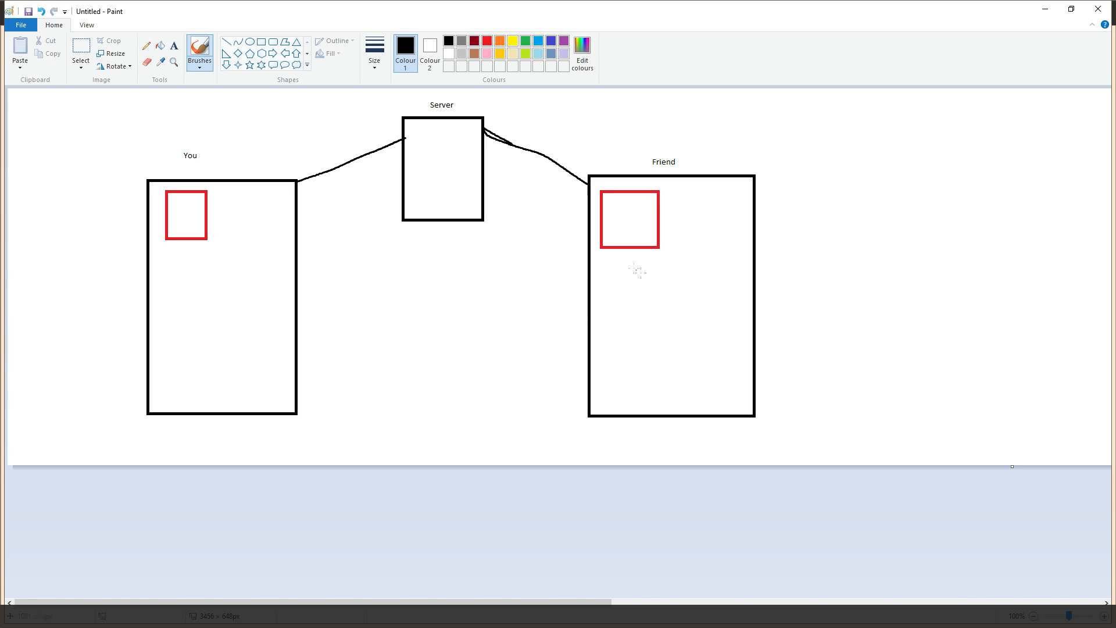
drag(594, 252, 660, 194)
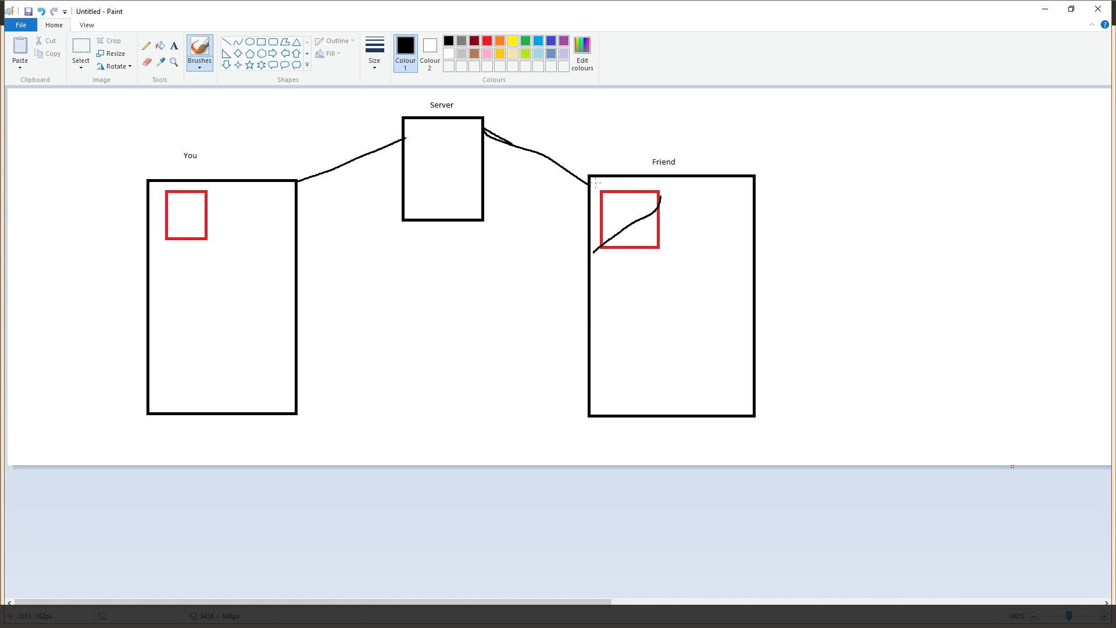
Step: Finish the X over Friend's file and draw an arrow from You pointing into Server
drag(595, 182, 676, 252)
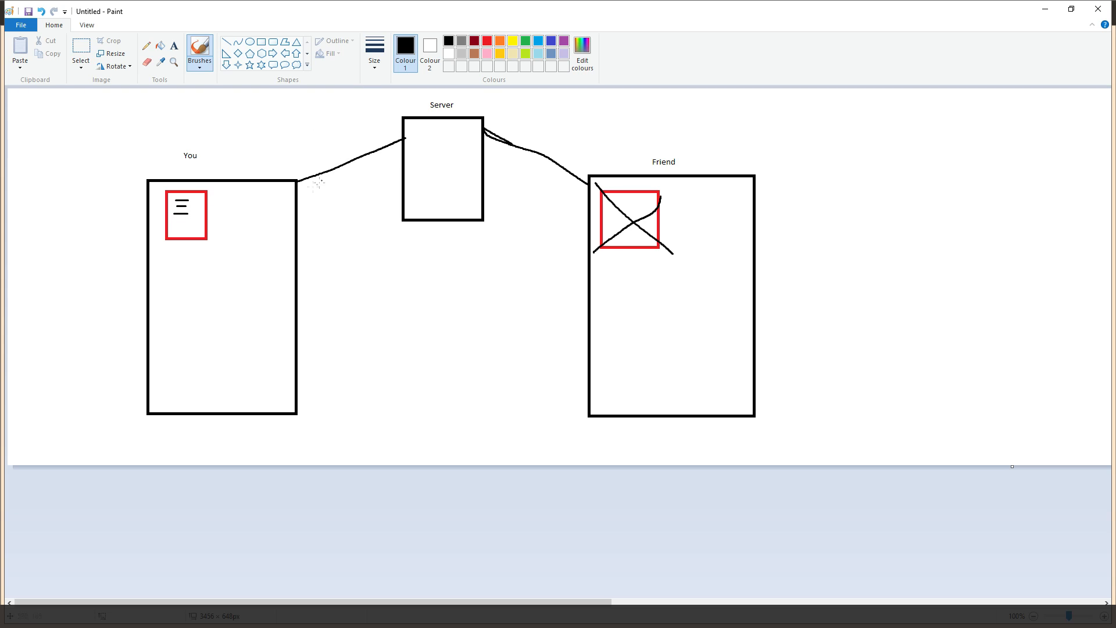
drag(295, 212, 346, 178)
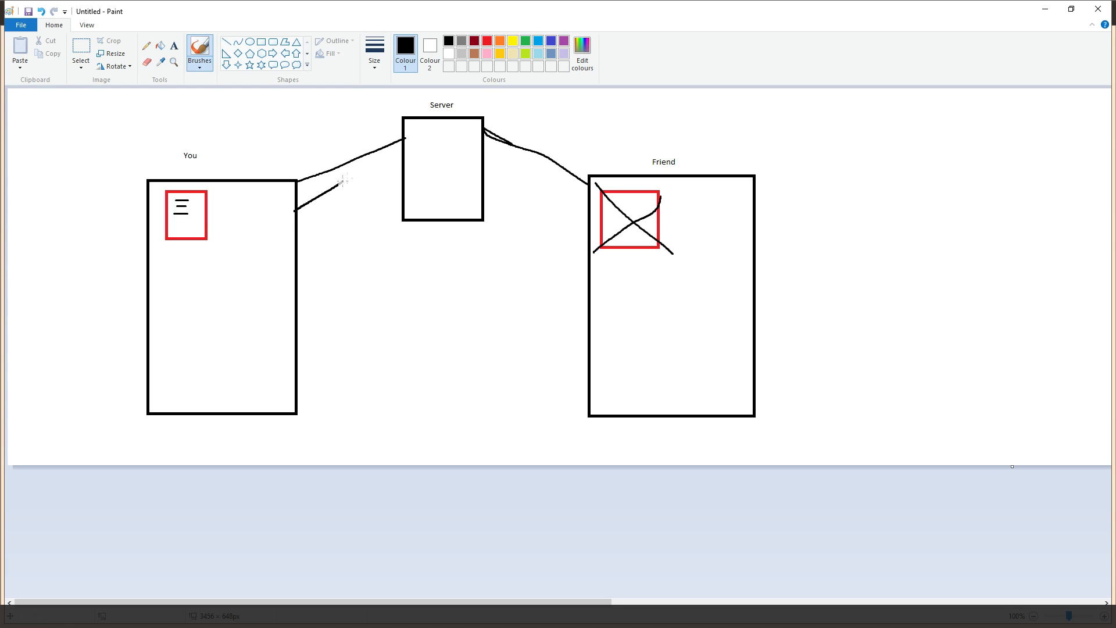
drag(296, 214, 409, 135)
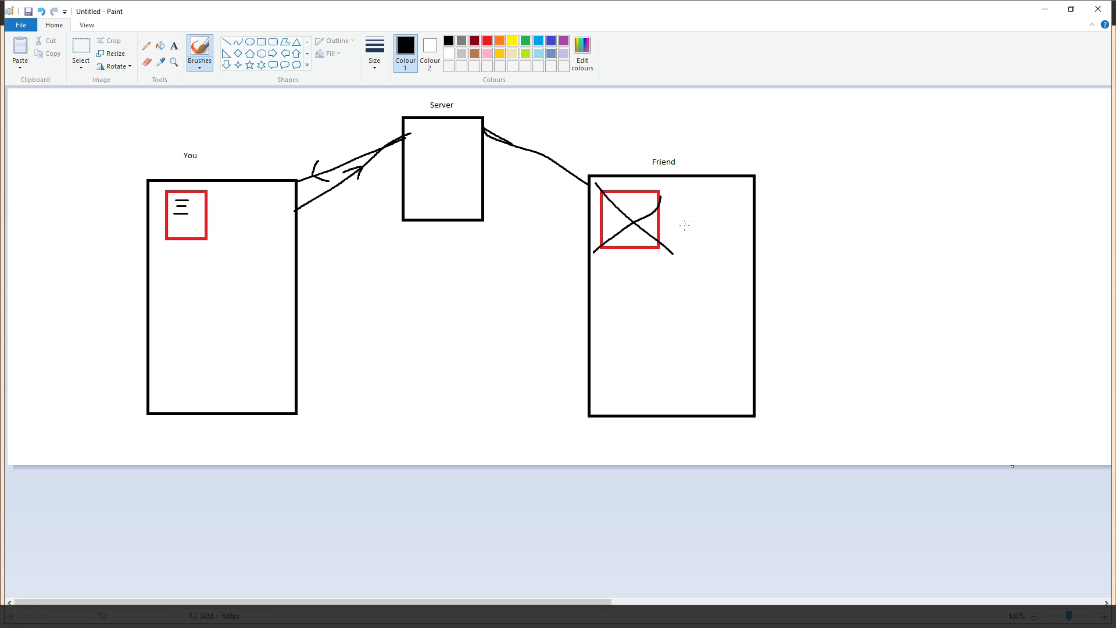
mouse_move(647, 196)
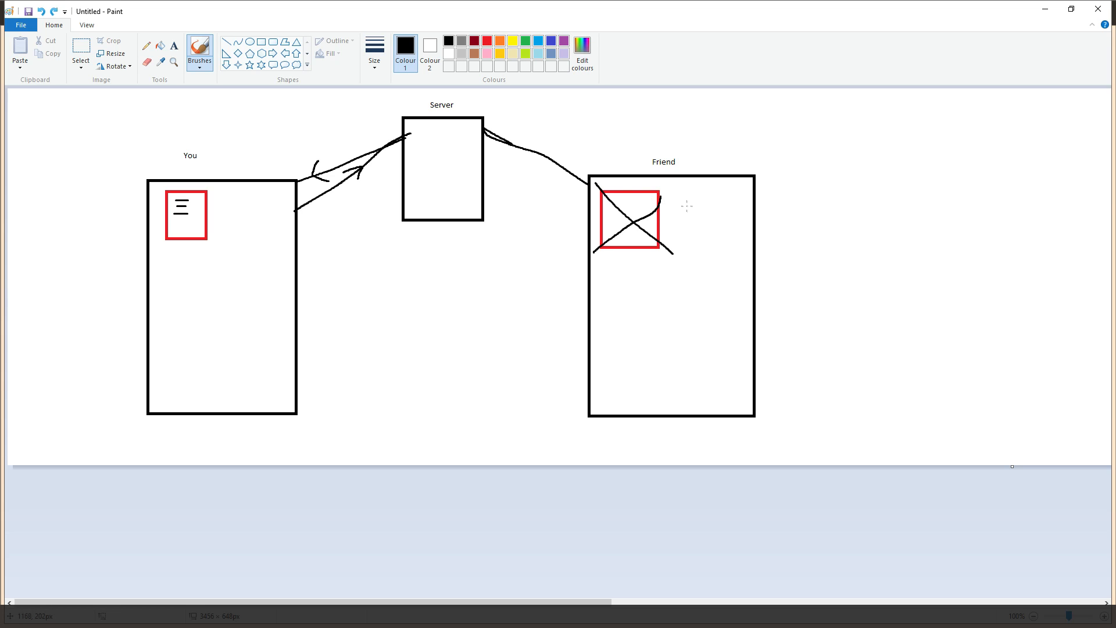
mouse_move(696, 212)
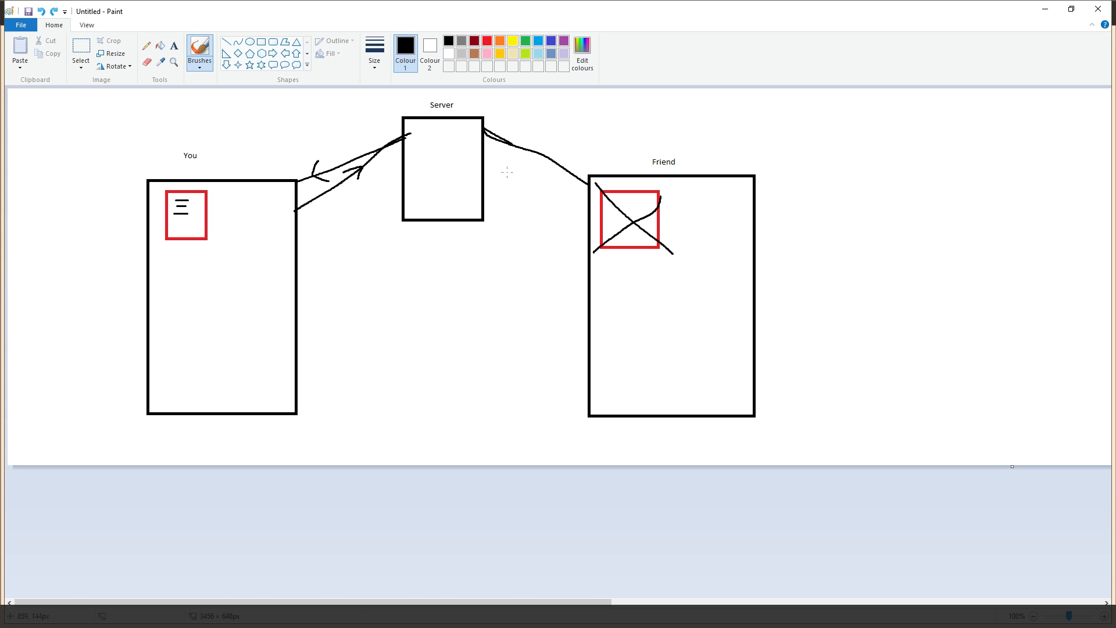
Step: Add short text lines inside the Server box
drag(416, 131, 439, 131)
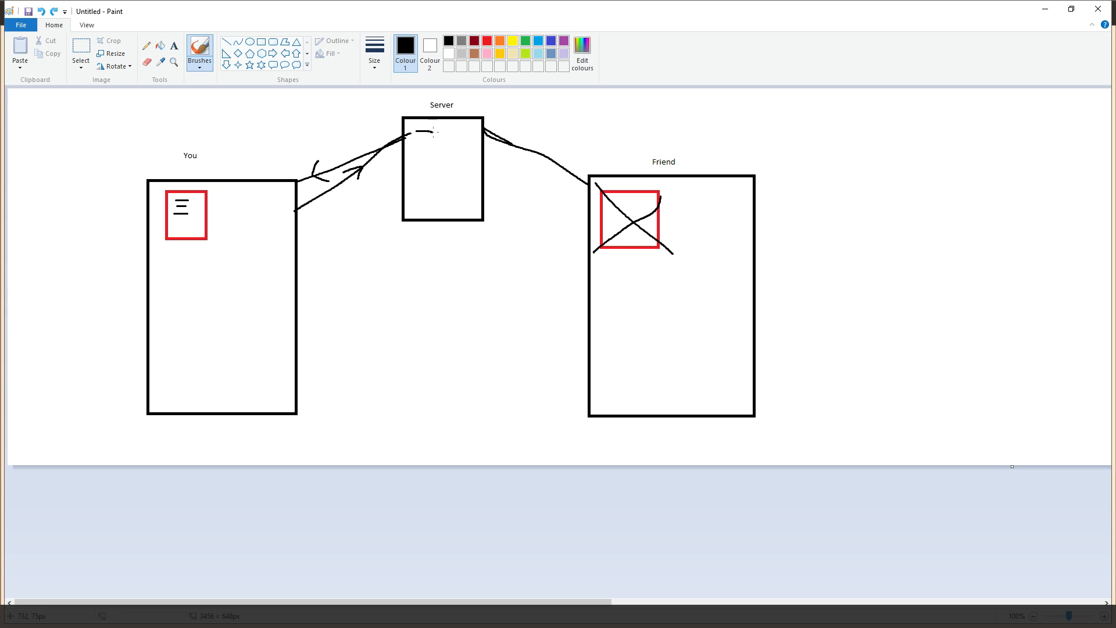
drag(417, 131, 433, 142)
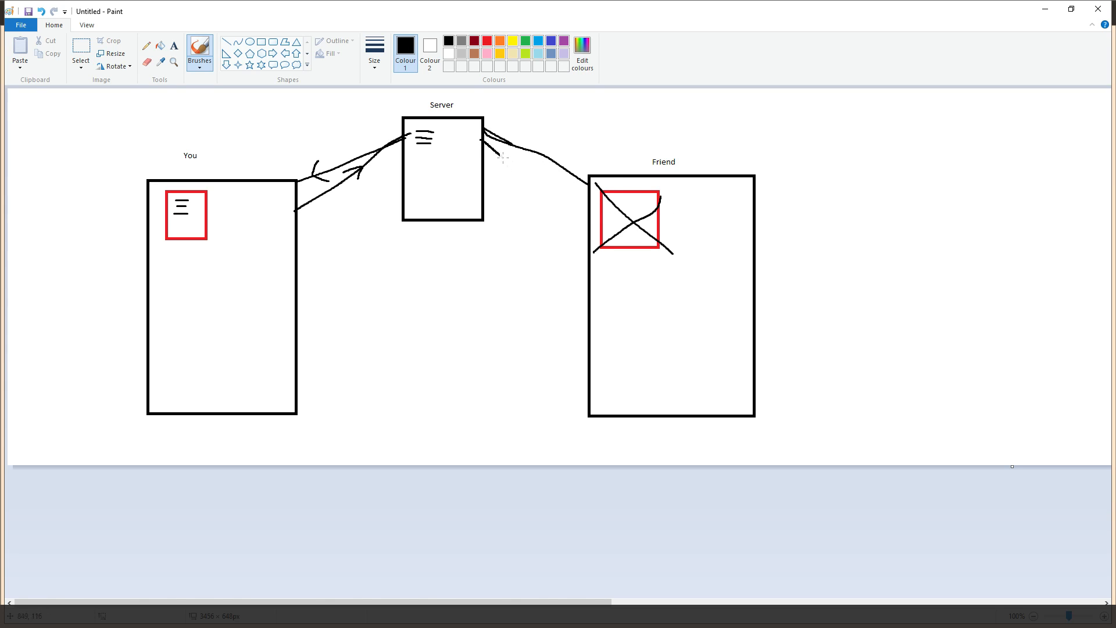
Step: Brush an arrow carrying the file from Server into the Friend box
drag(484, 142, 583, 210)
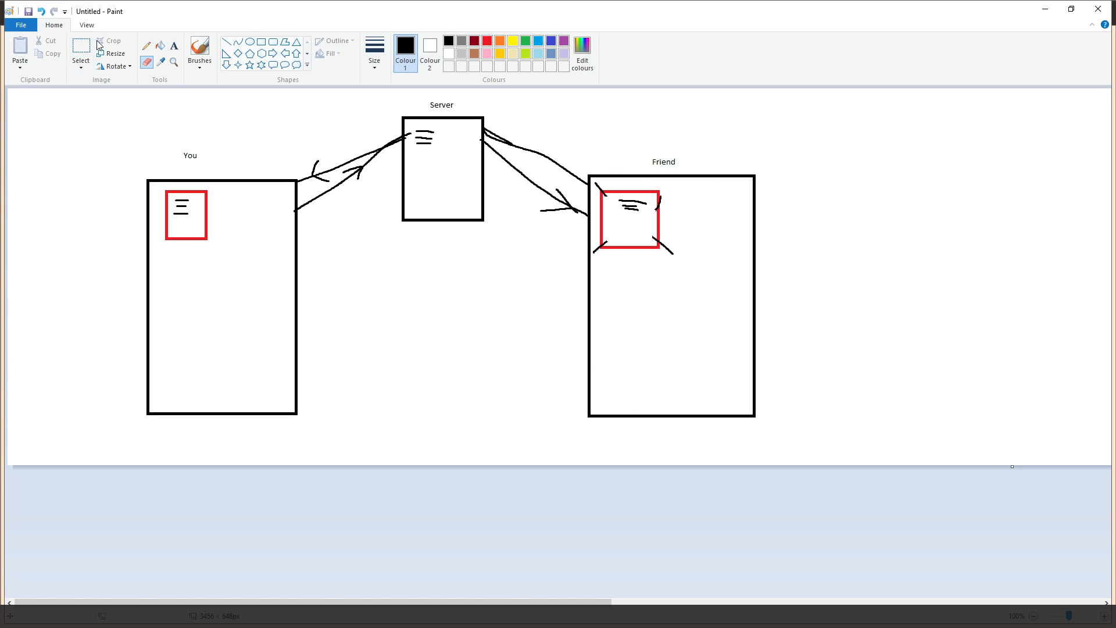
mouse_move(110, 40)
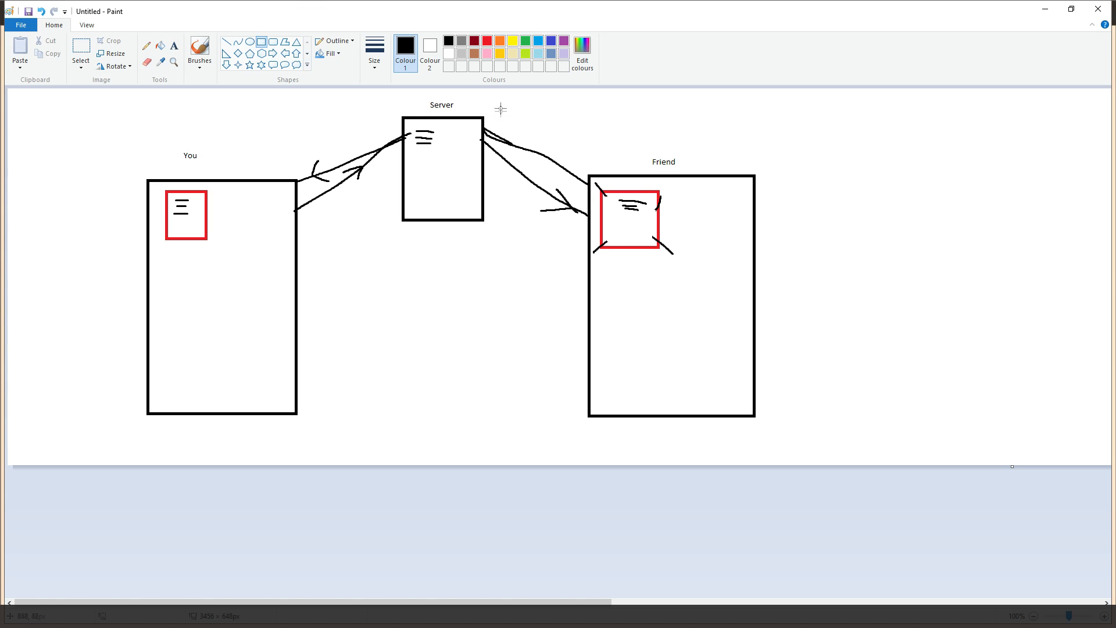
mouse_move(496, 94)
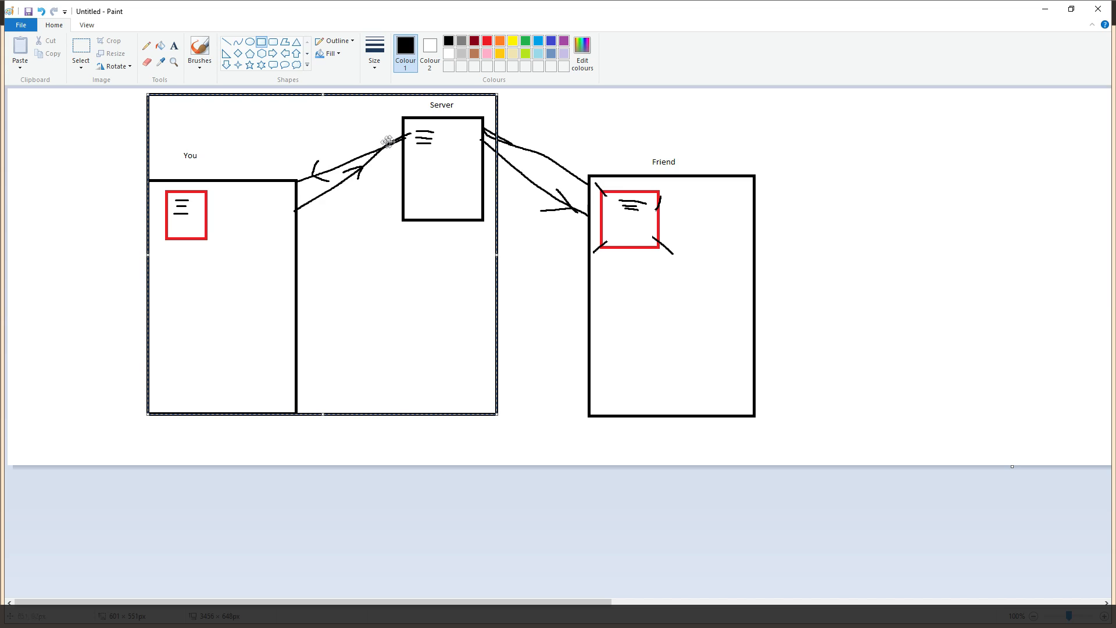
mouse_move(202, 287)
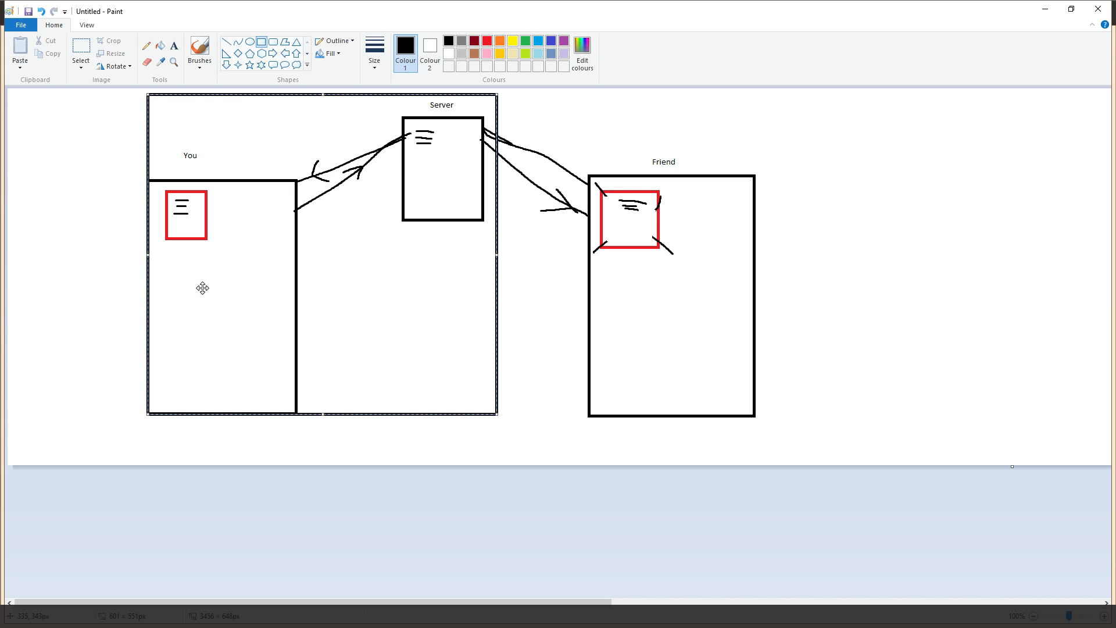
mouse_move(422, 220)
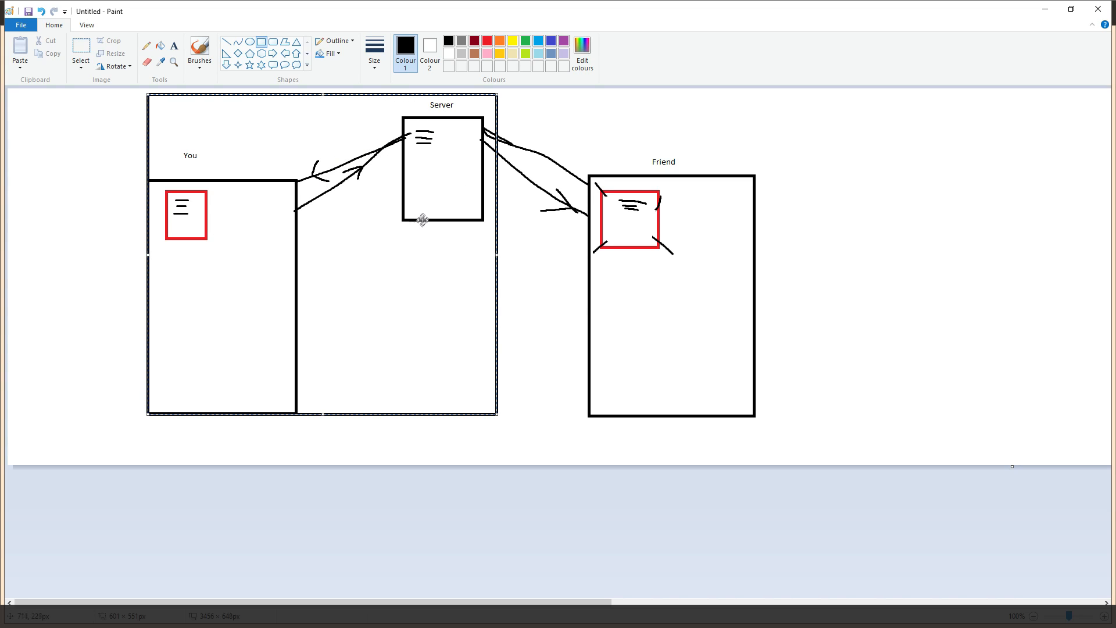
mouse_move(422, 219)
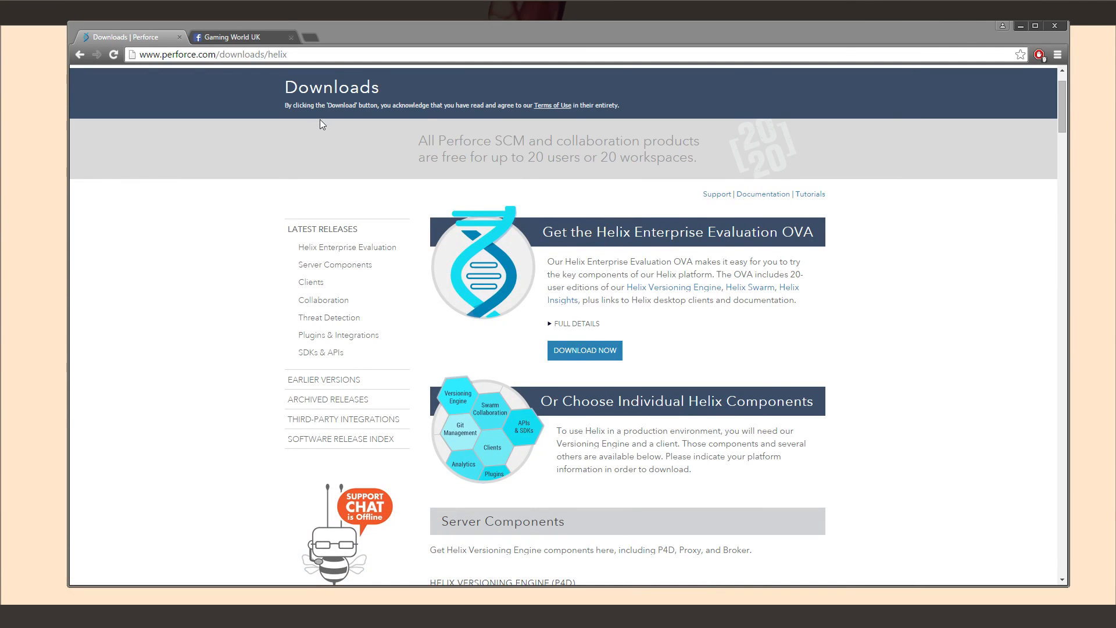
Step: On the Perforce downloads page, set the Helix Versioning Engine platform to Windows
click(214, 55)
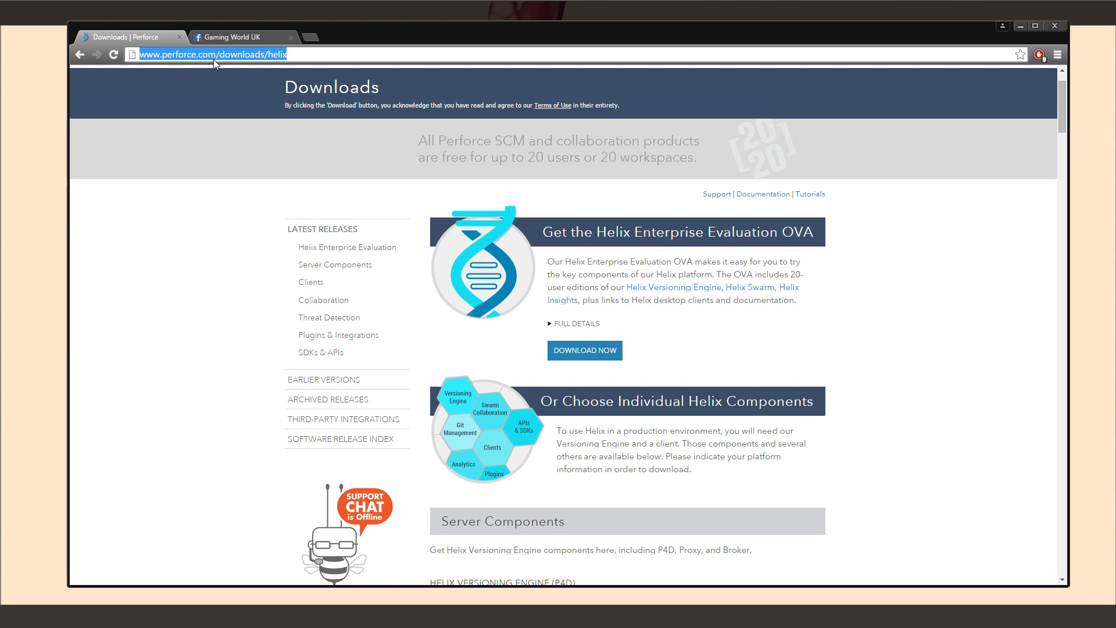
scroll(down, 3)
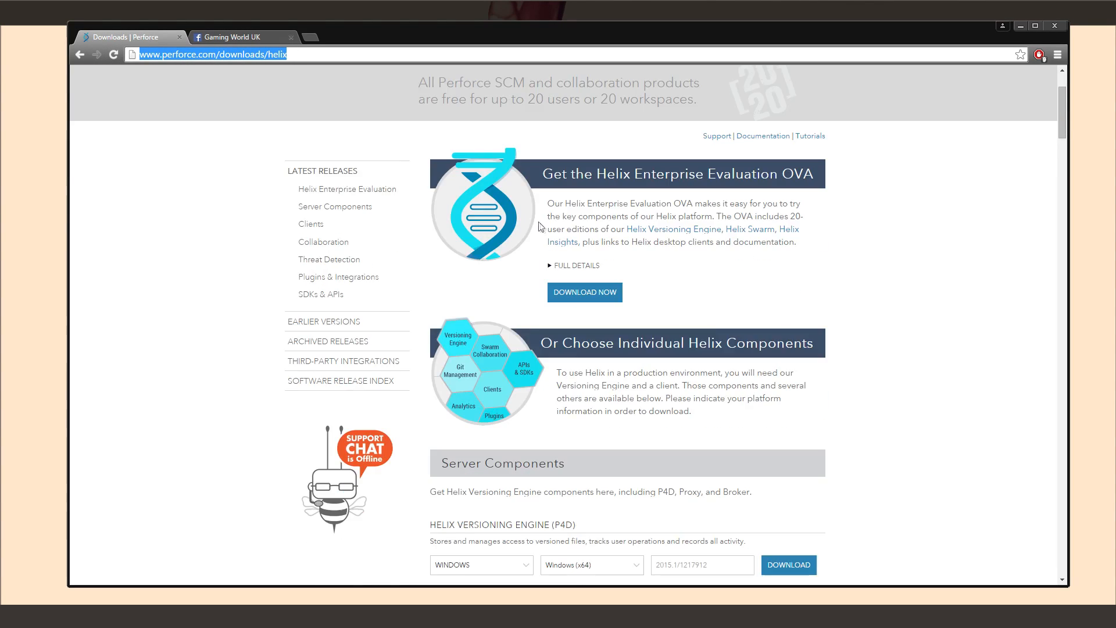
scroll(down, 3)
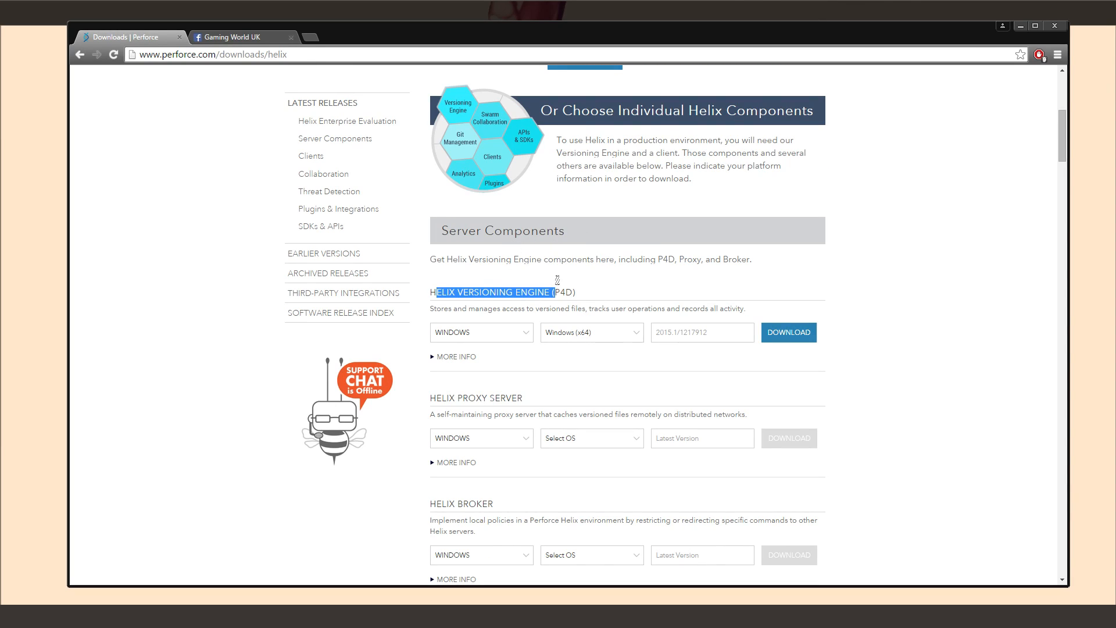
click(575, 356)
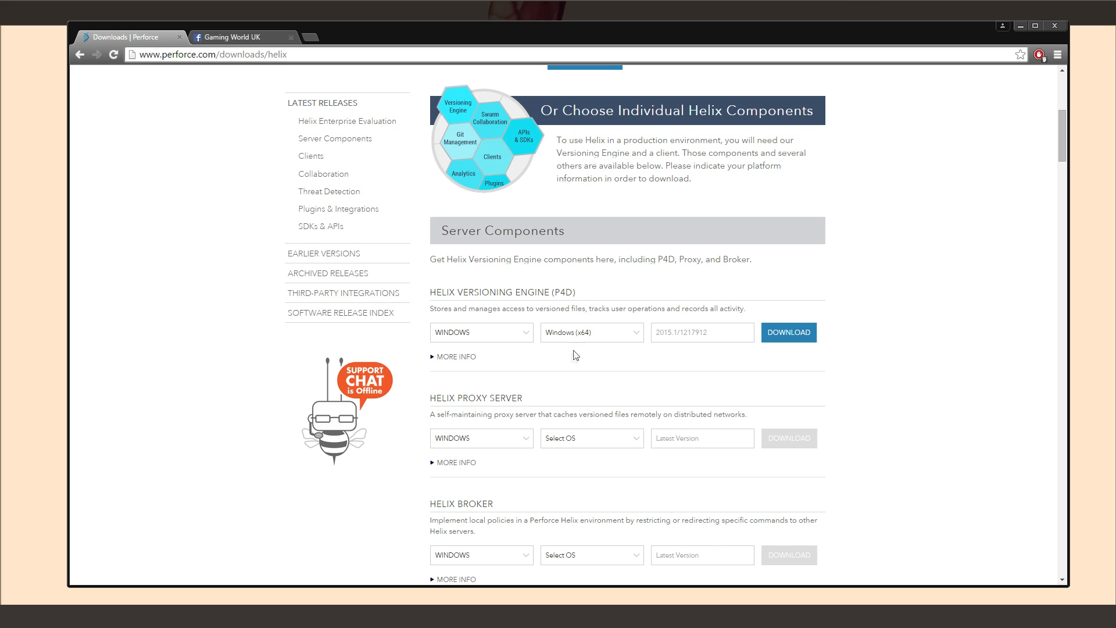
click(481, 331)
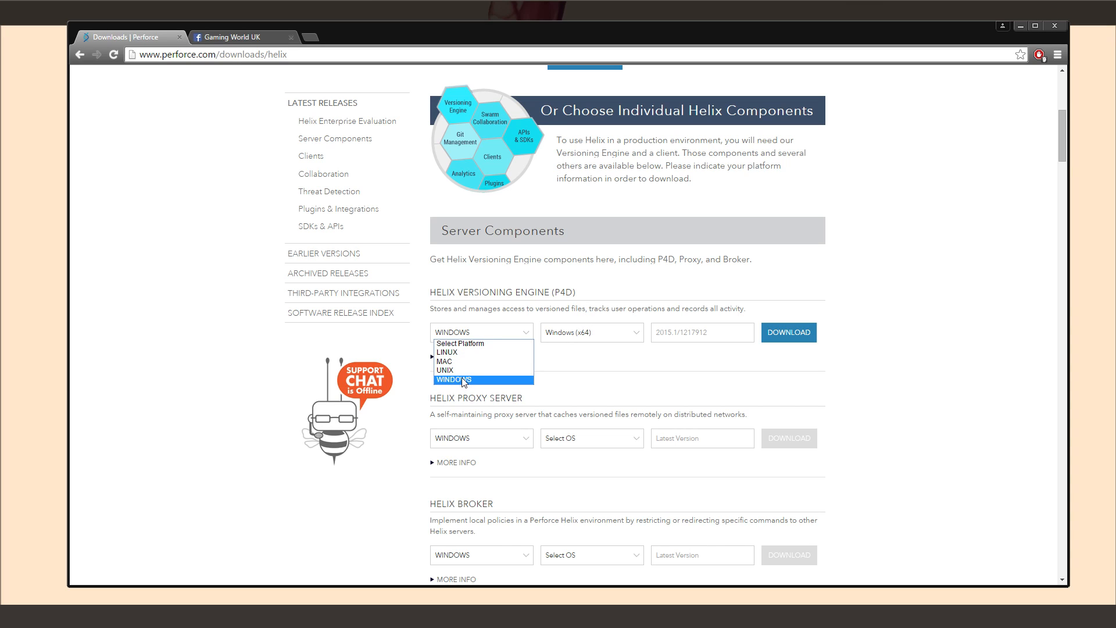
click(455, 379)
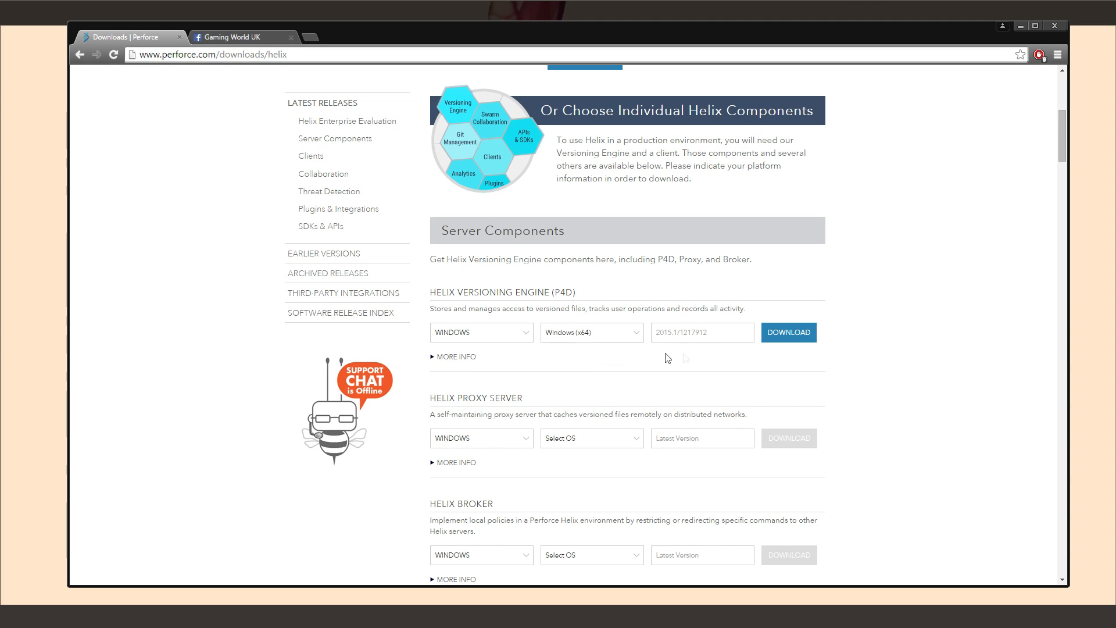
Step: Download the Windows x64 installer, skipping registration and dismissing the download notice
click(788, 331)
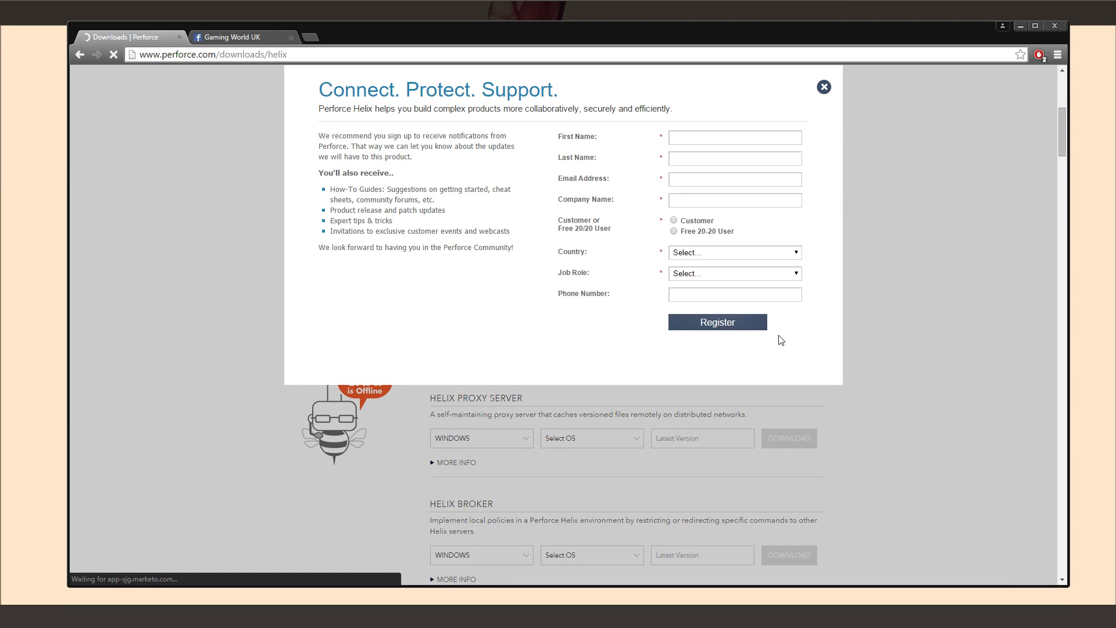
click(718, 322)
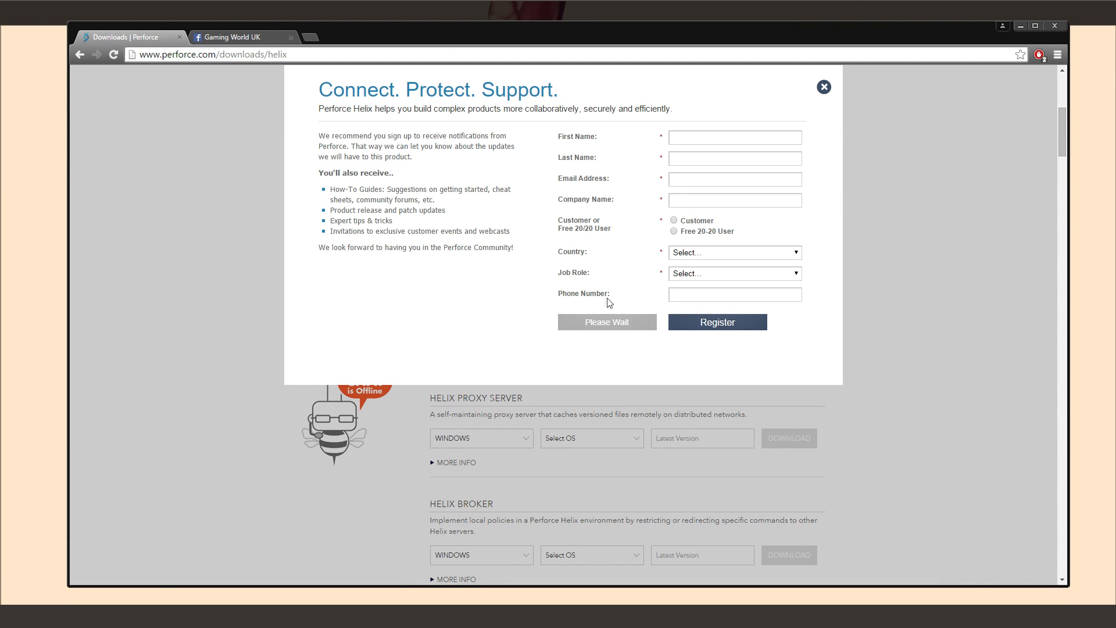
click(717, 322)
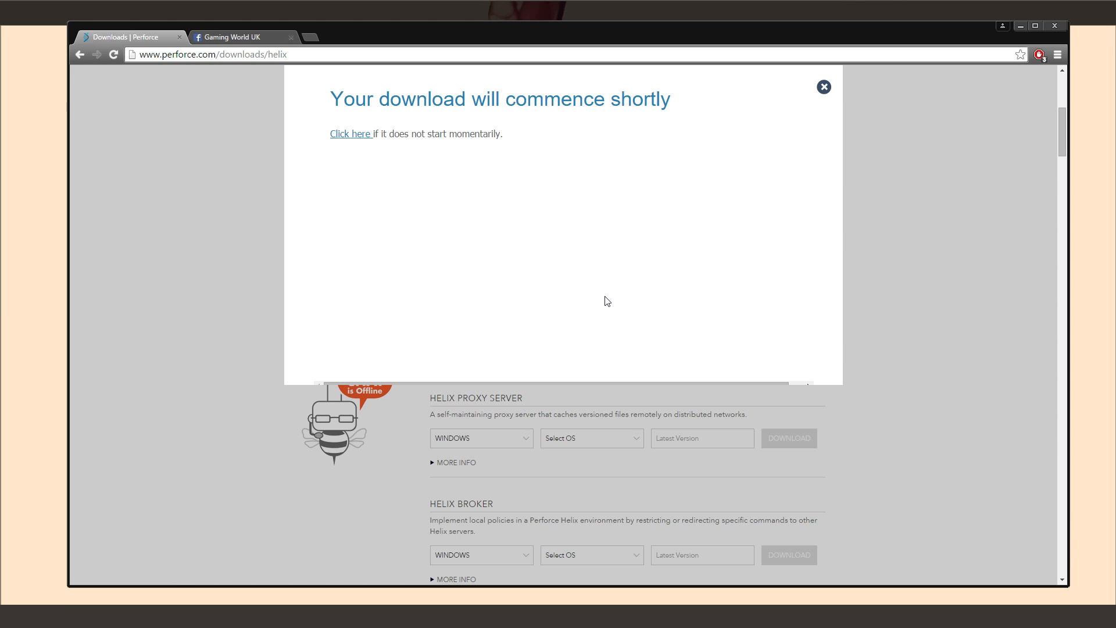
click(823, 86)
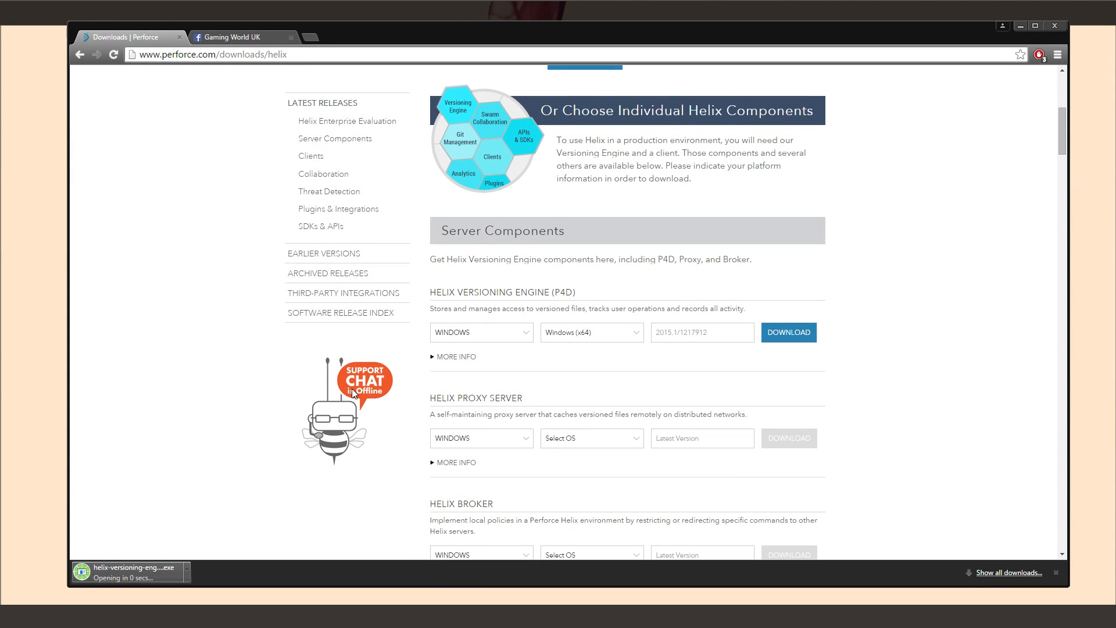
Step: Launch the installer and keep the Server (P4D) and Command-Line Client features selected
click(128, 571)
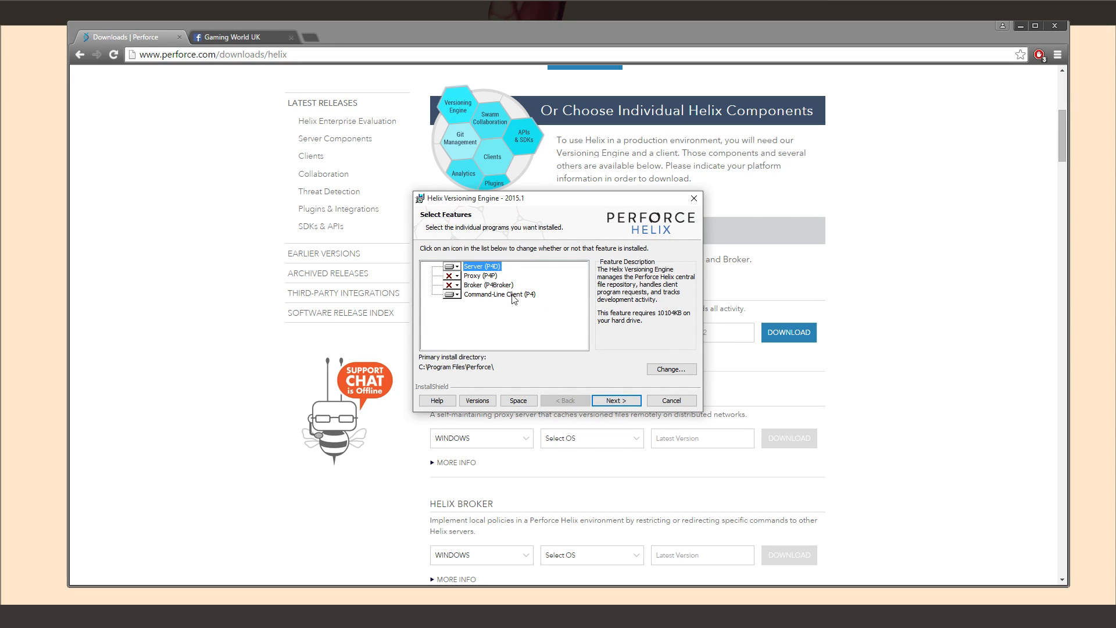
click(451, 294)
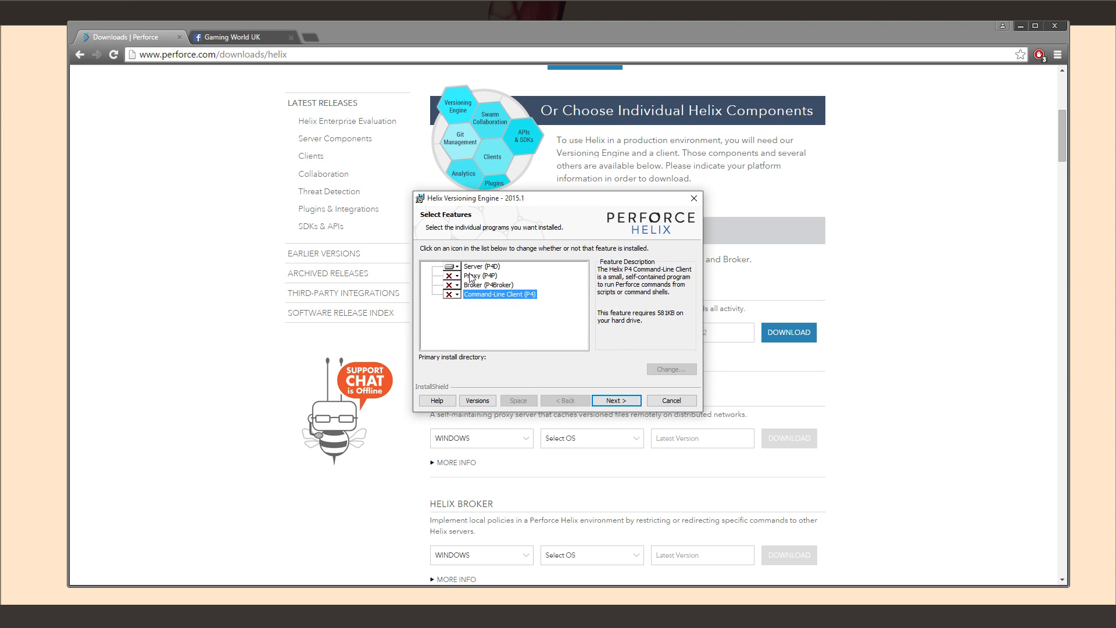
click(481, 267)
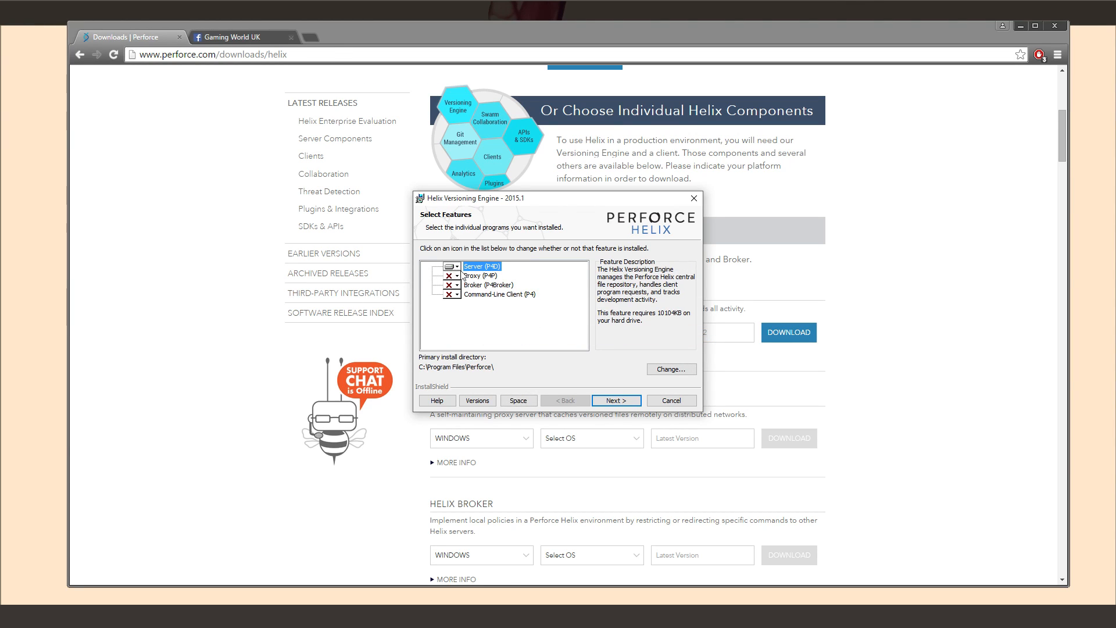
click(615, 400)
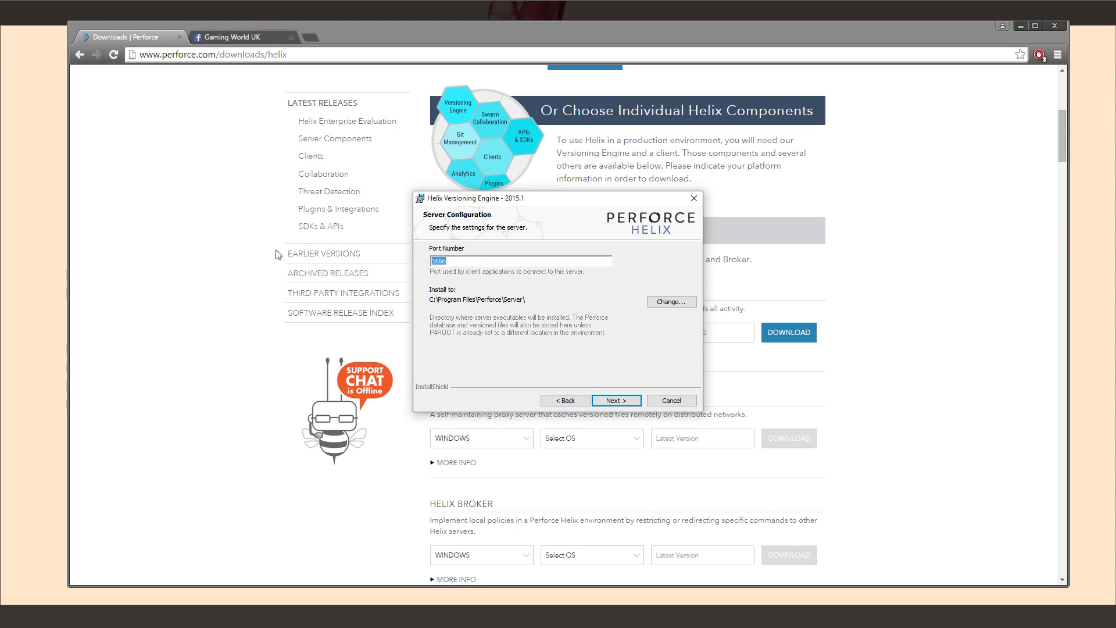
mouse_move(486, 283)
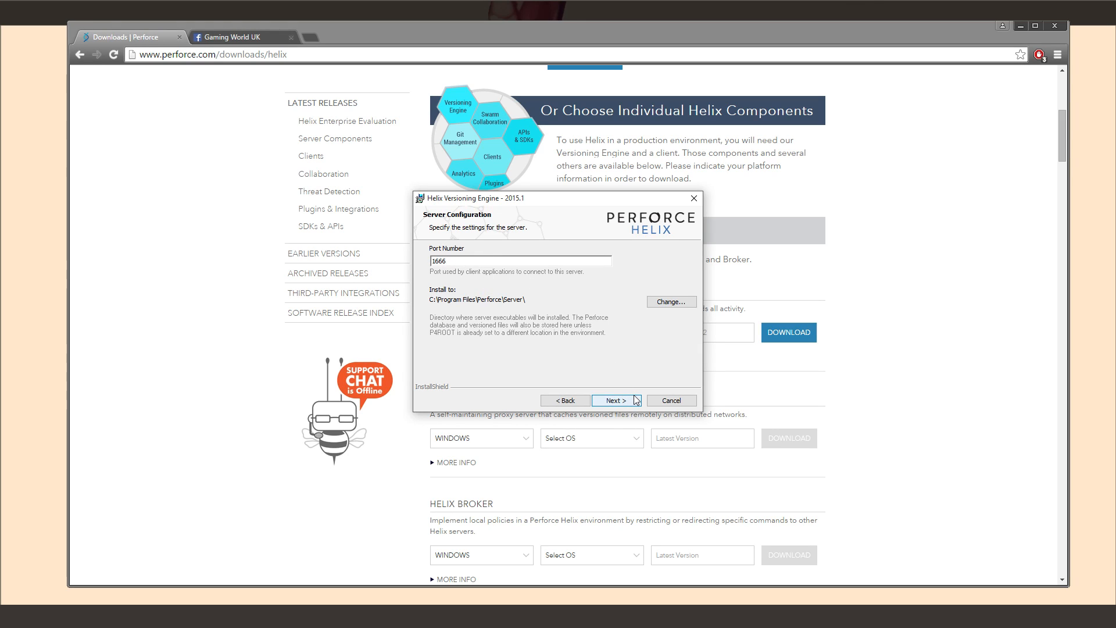
Step: Keep the server port at 1666 and begin the installation
click(517, 260)
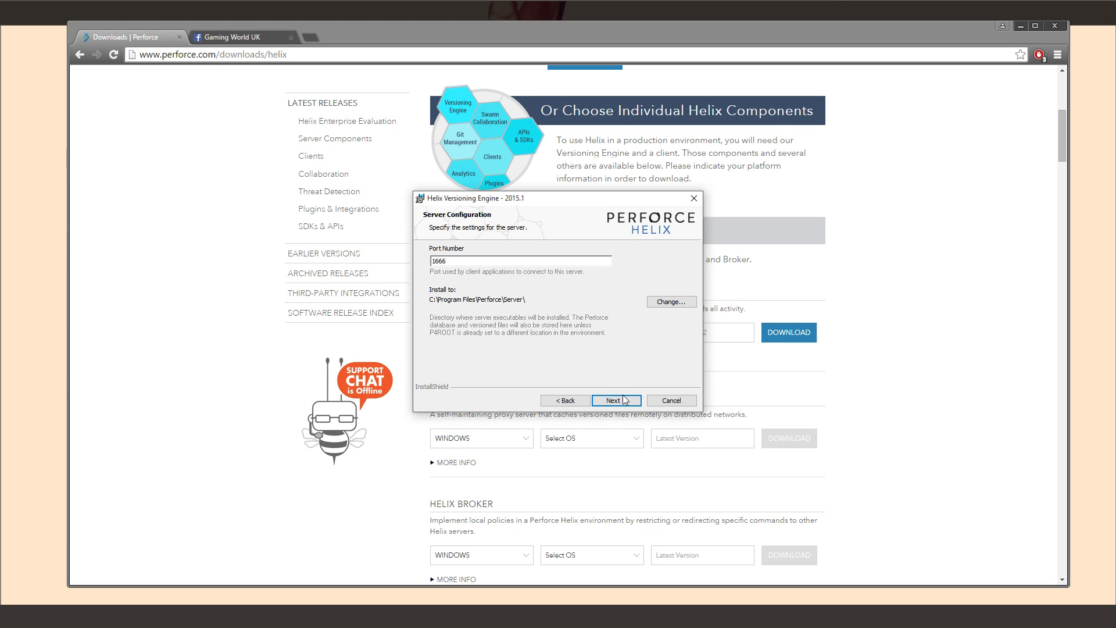
click(616, 400)
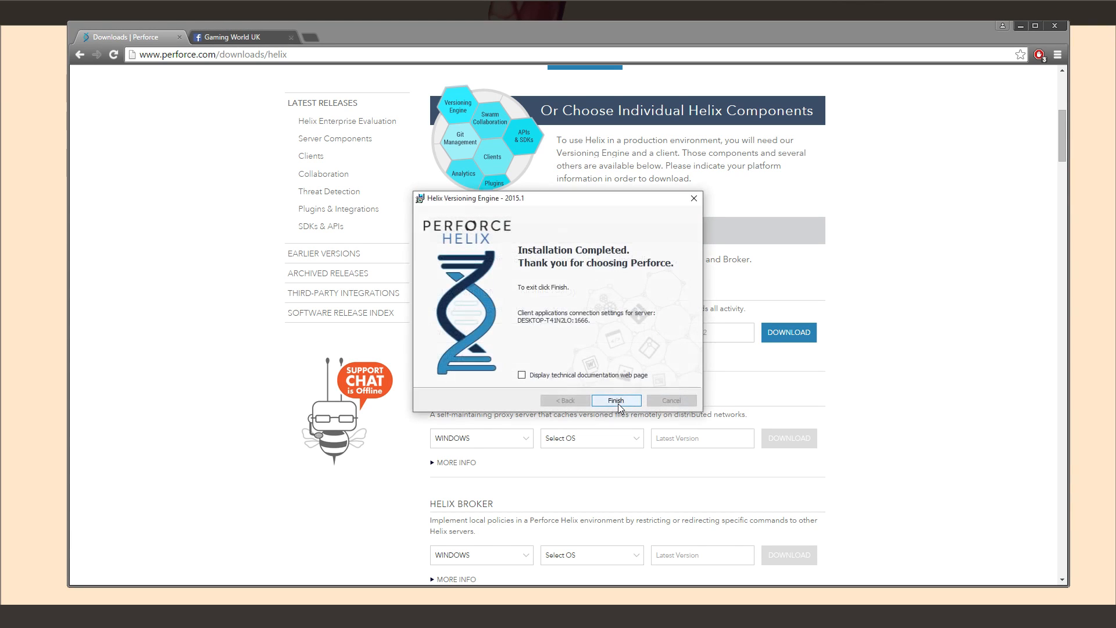
mouse_move(535, 329)
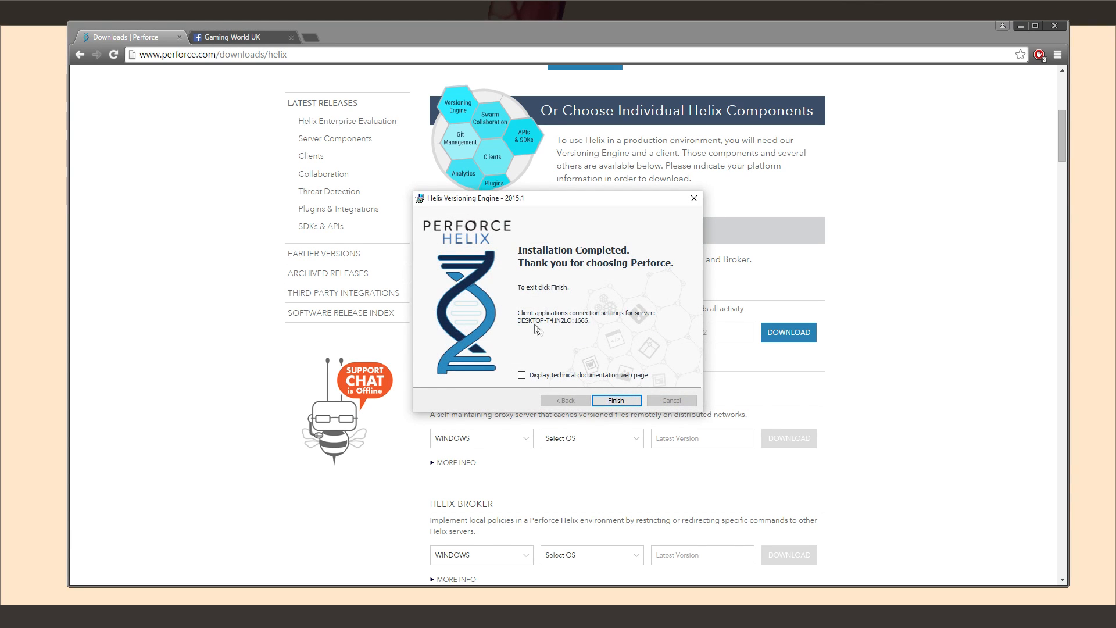
mouse_move(563, 325)
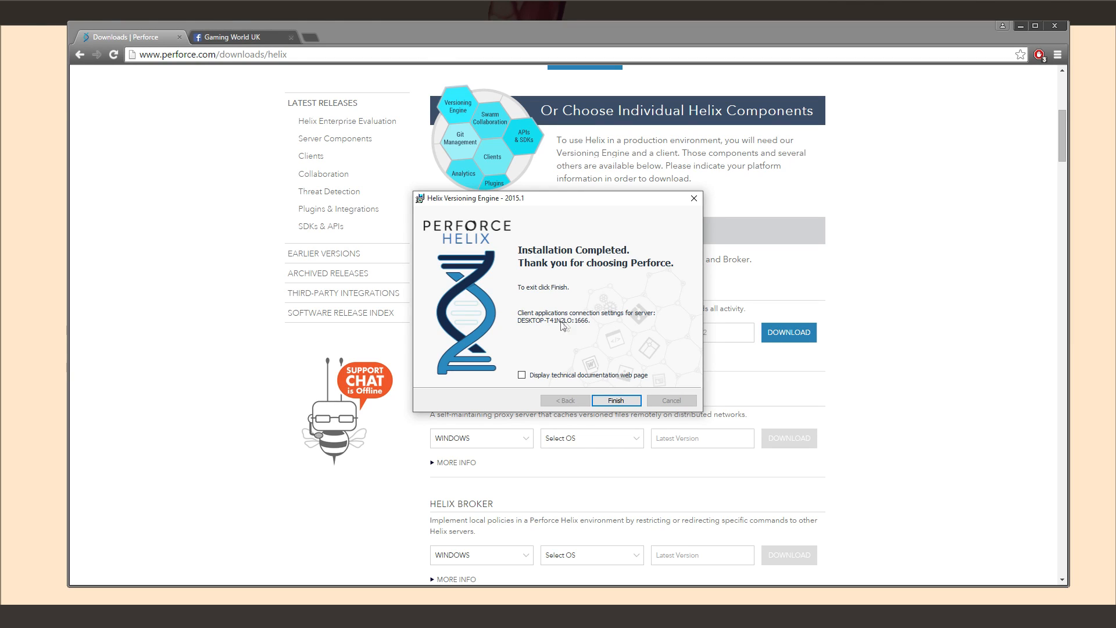
mouse_move(532, 327)
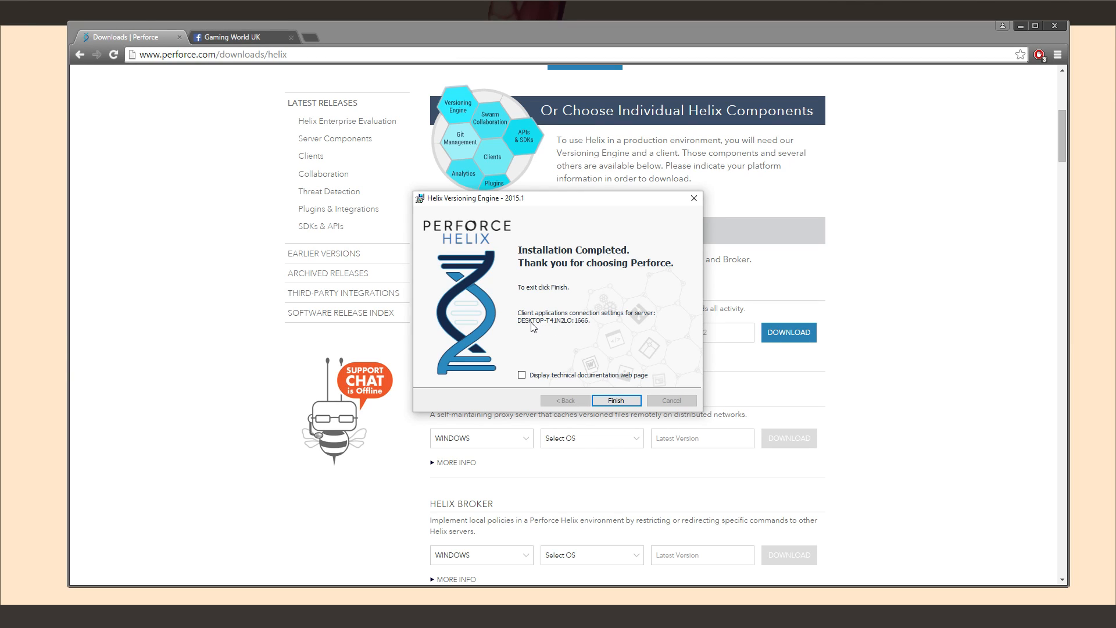
mouse_move(562, 334)
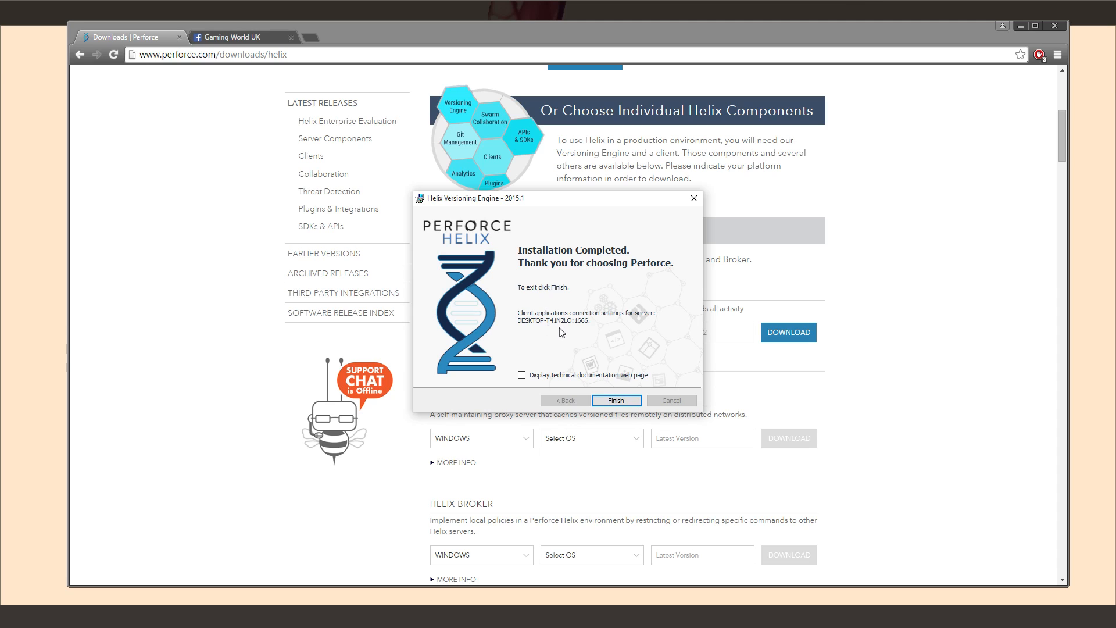
mouse_move(585, 325)
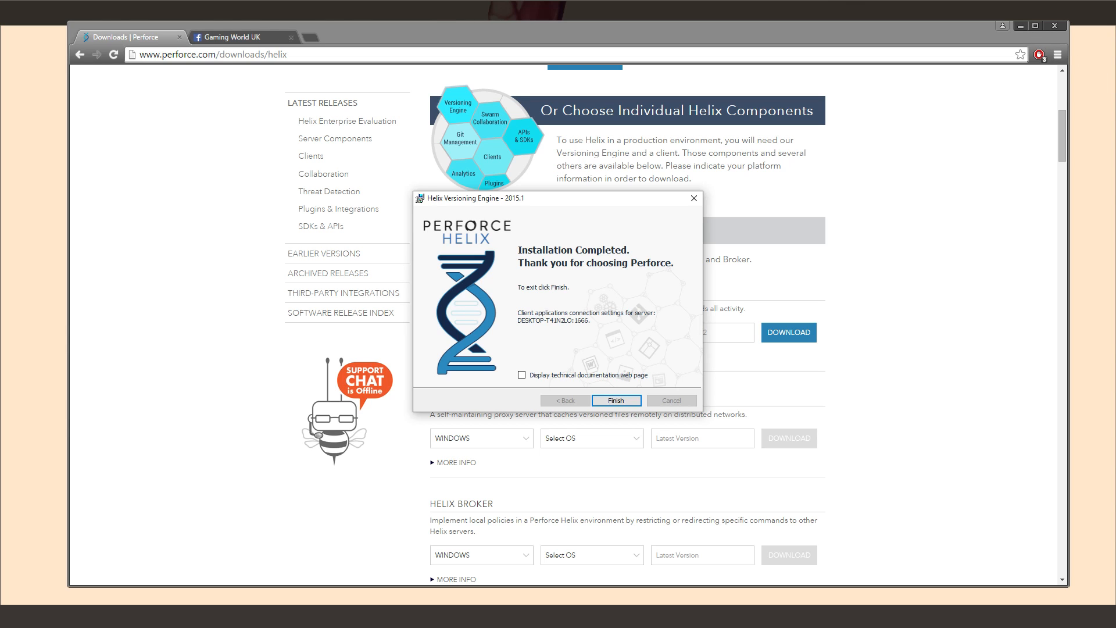
Step: Try the server's DESKTOP address on port 1666 in Chrome, then return to the downloads tab
text(DESPTOP-T4N)
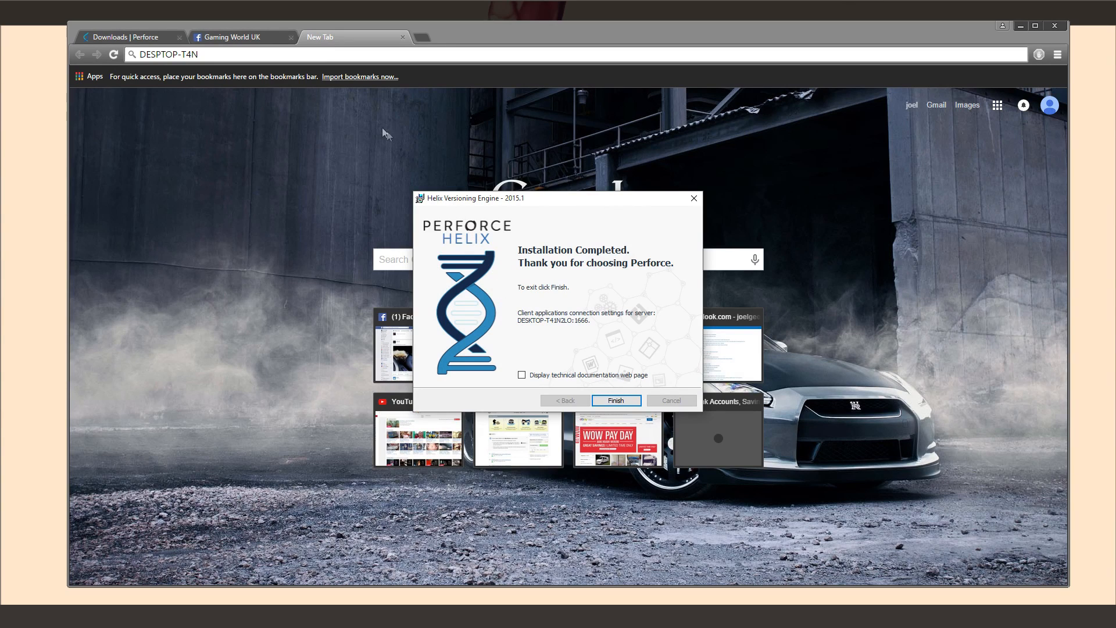
click(616, 400)
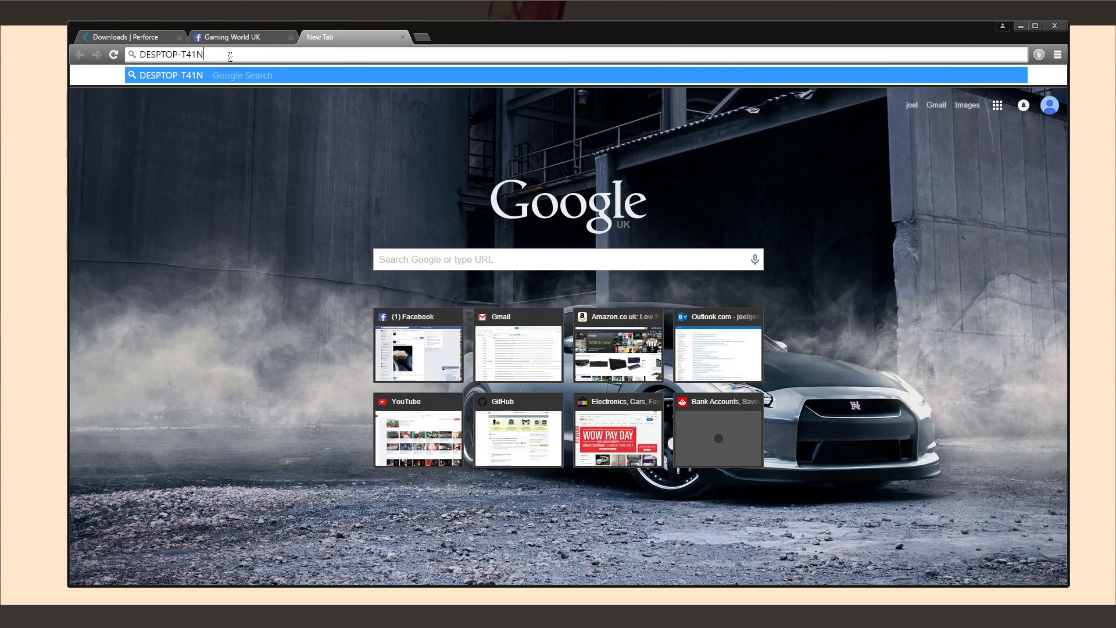
text(2LO:)
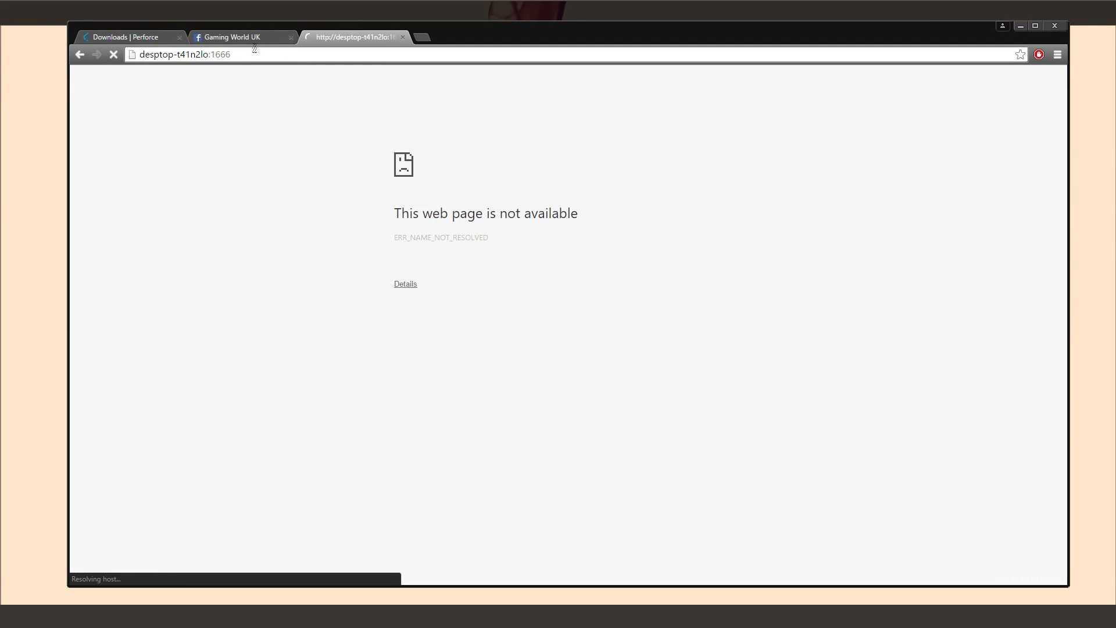
click(128, 36)
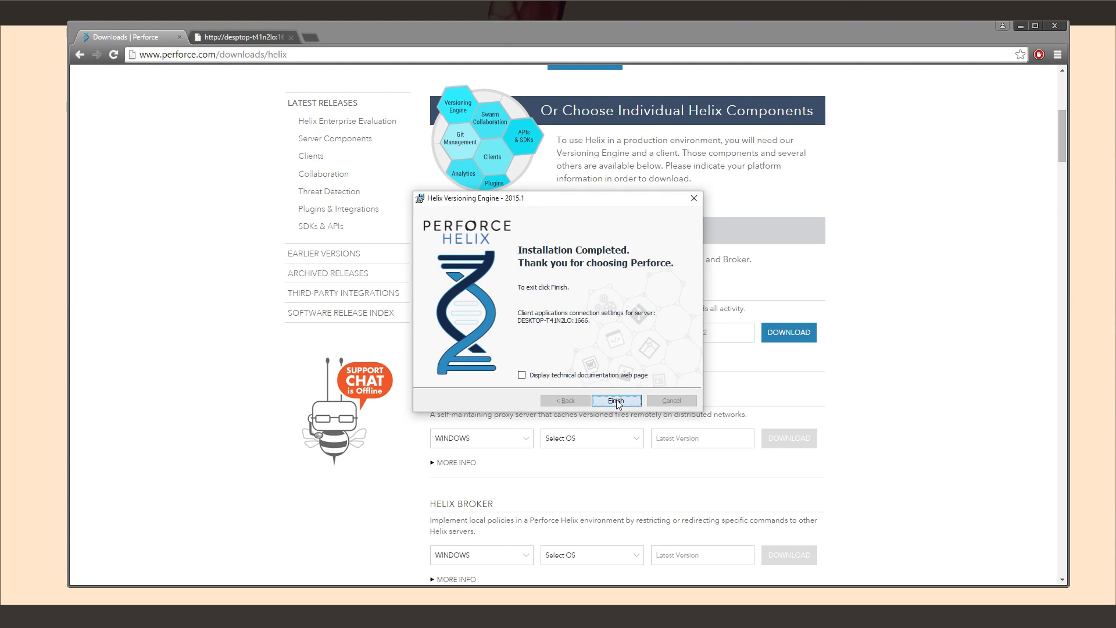
Step: Finish the installer and launch Services from Administrative Tools
click(616, 400)
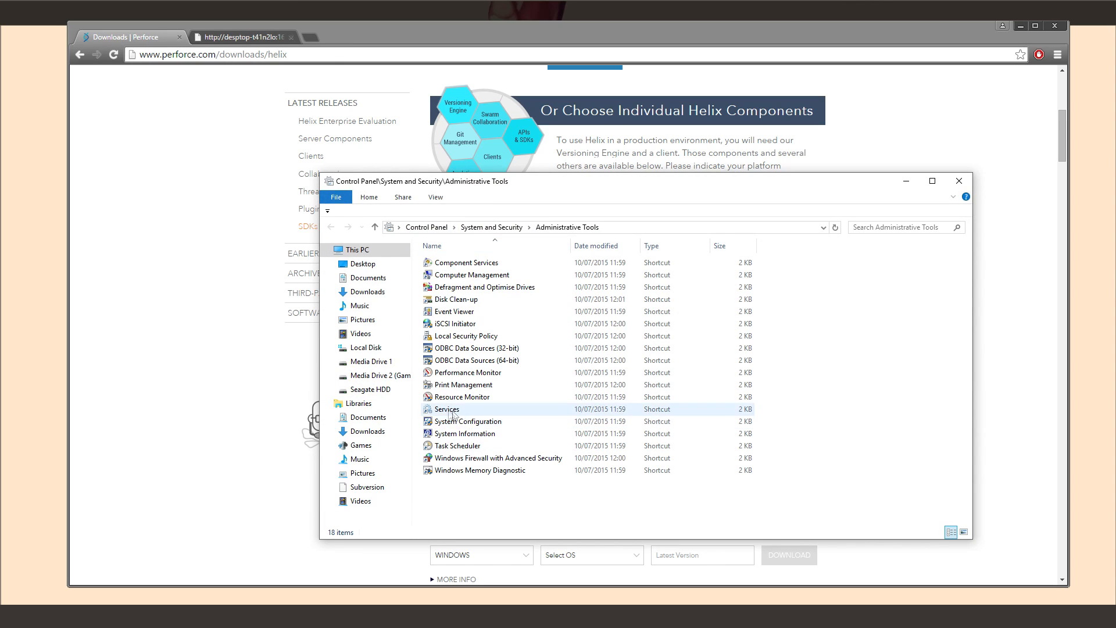
click(447, 408)
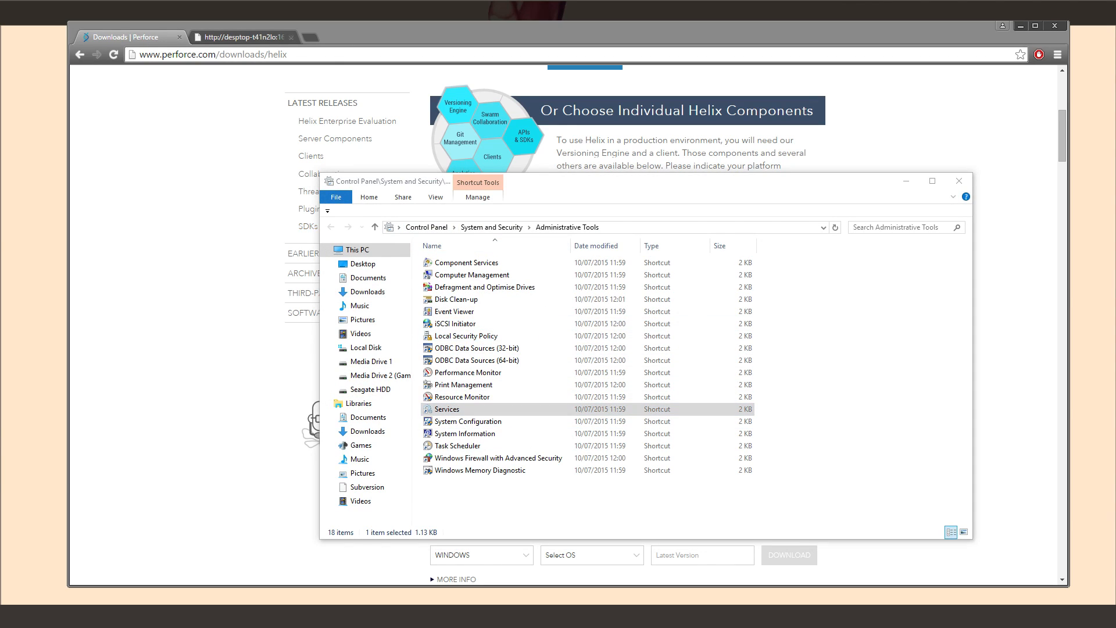
double_click(445, 408)
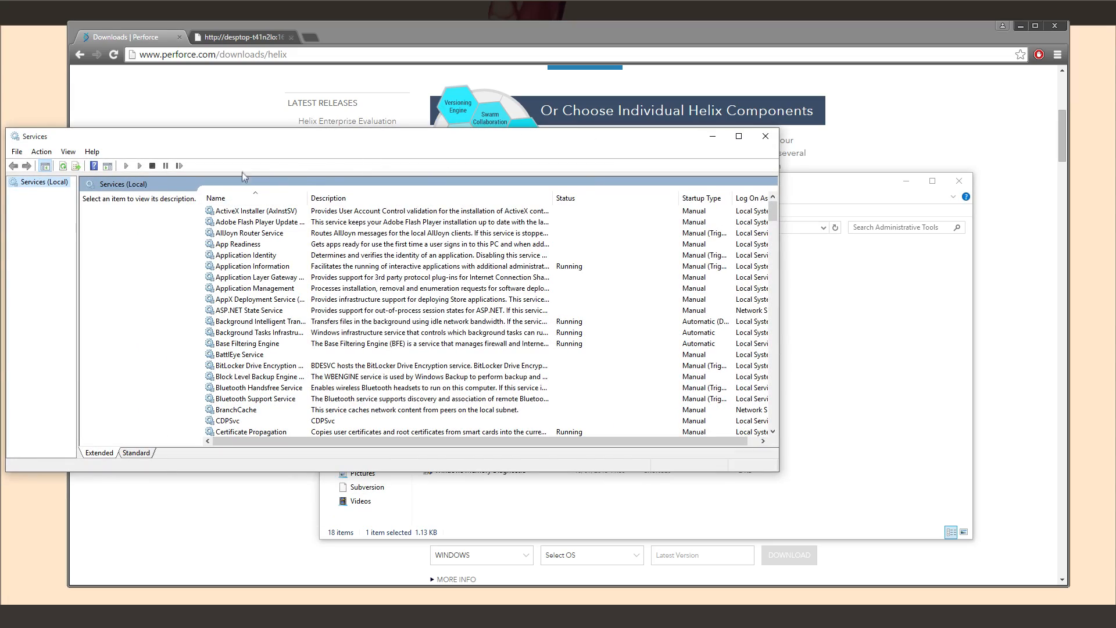
Step: Scroll to the Perforce service, confirm it is Running, and hide the Services window
scroll(down, 3)
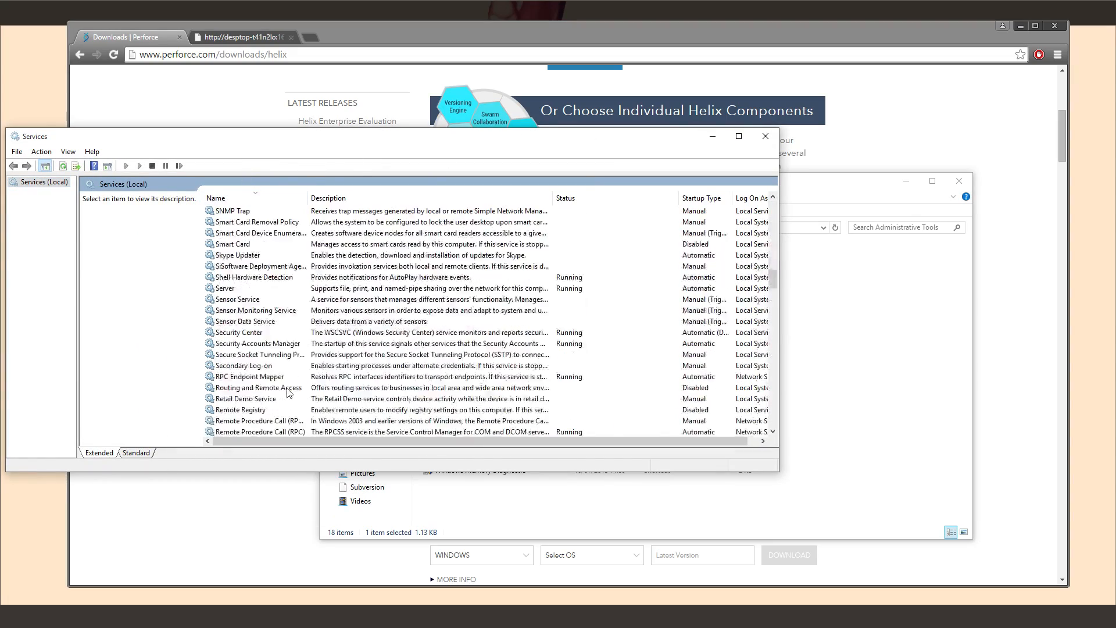
scroll(down, 3)
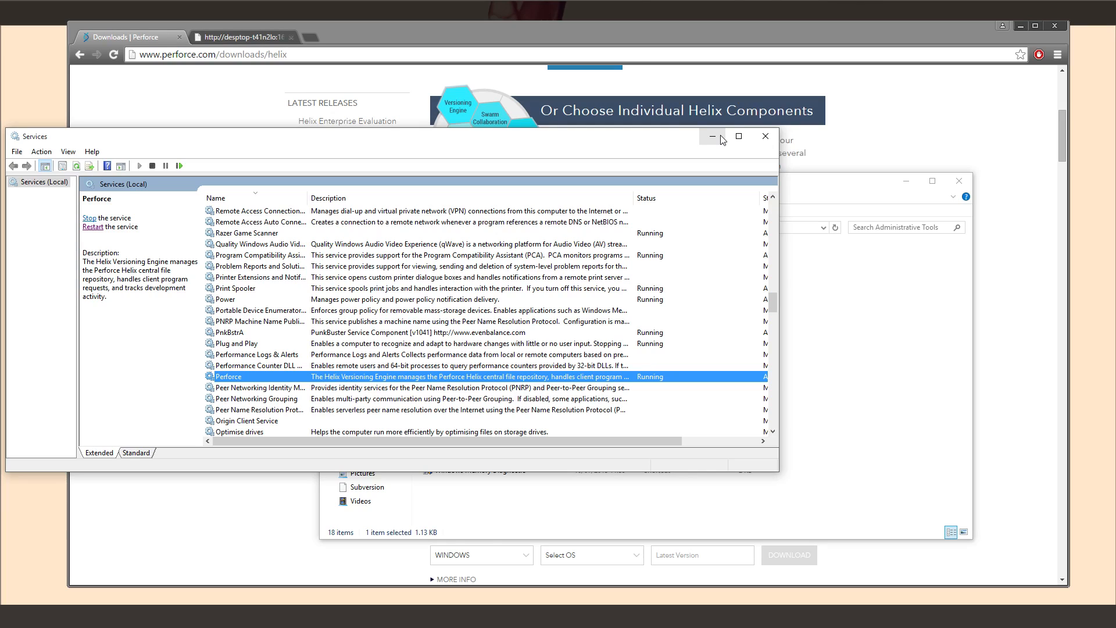
click(711, 136)
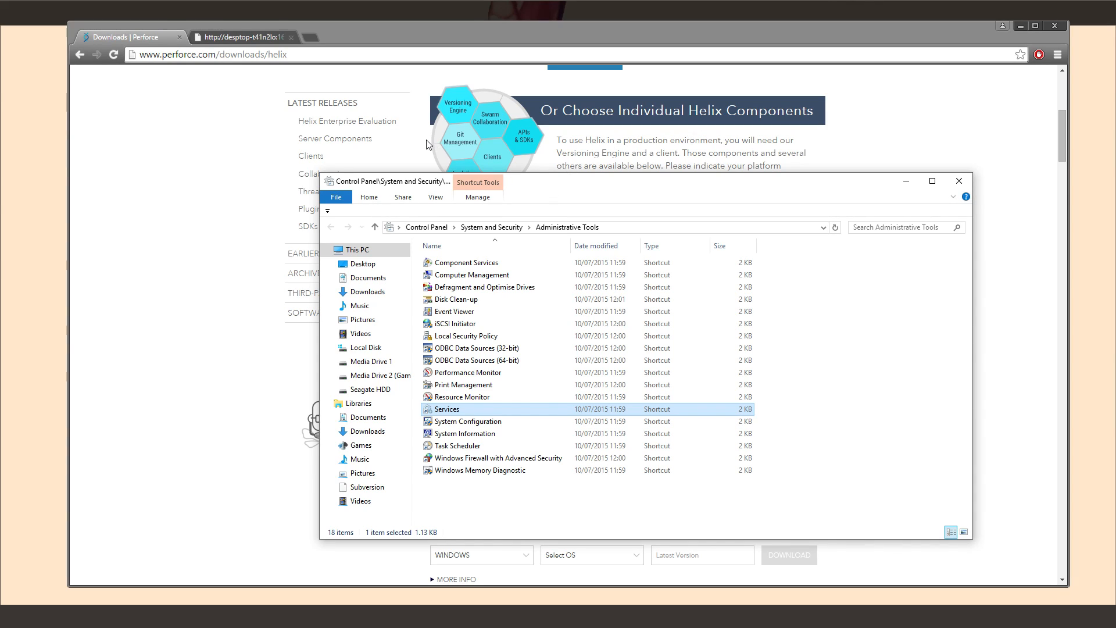
mouse_move(489, 148)
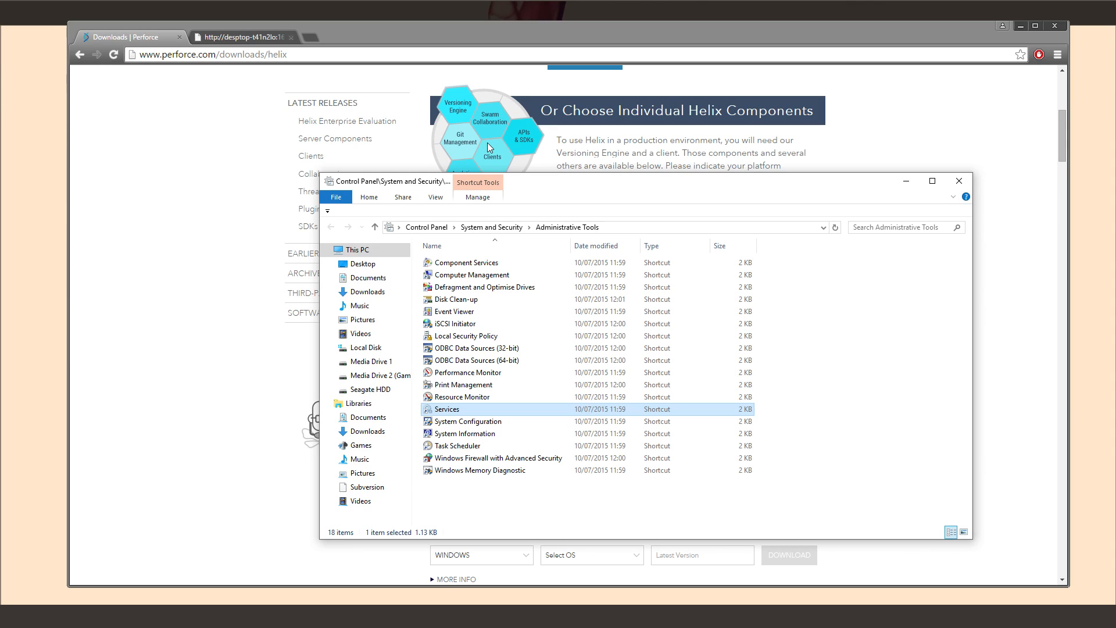